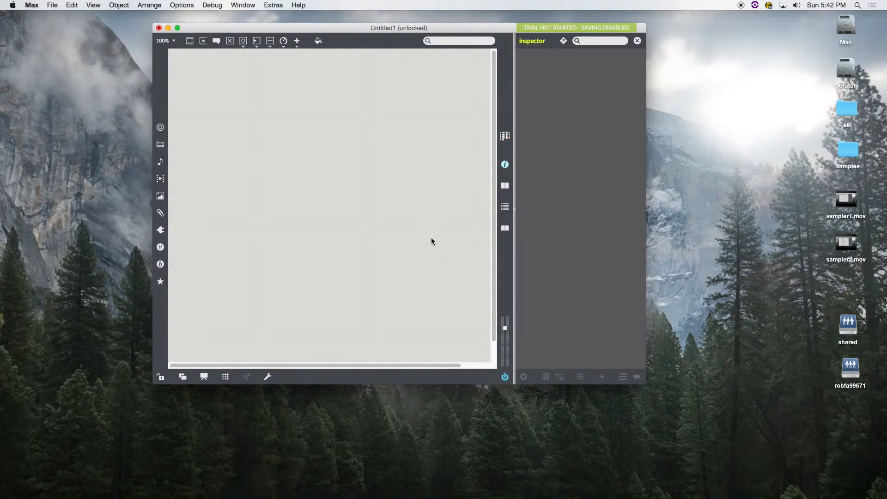
pyautogui.moveTo(251, 32)
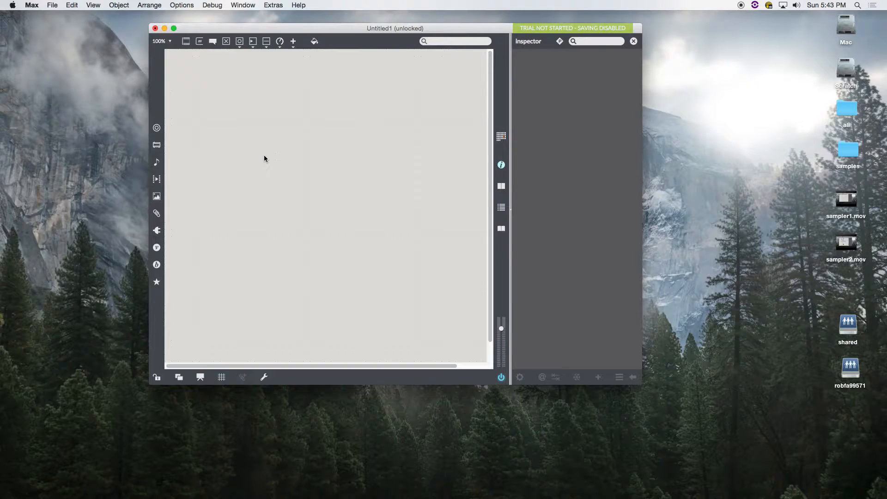
# - Type the 'polyphonic synthesizer' title comment
pyautogui.write('po')
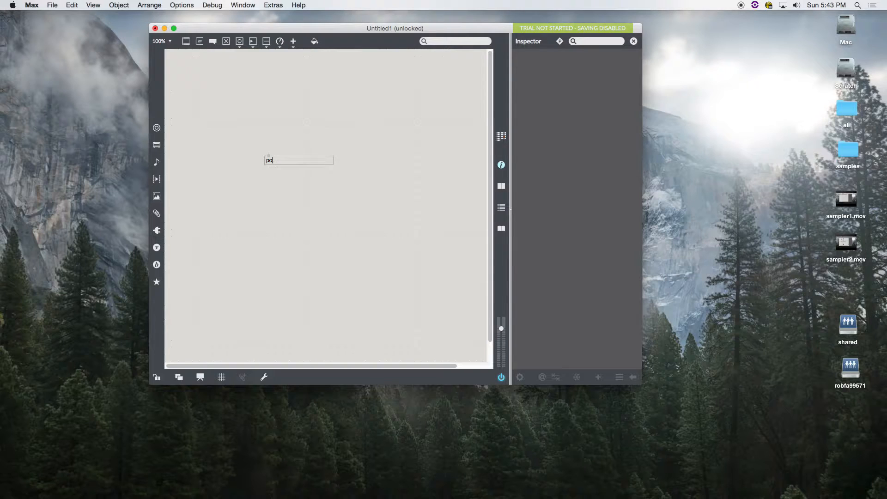
pyautogui.write('lyphonic')
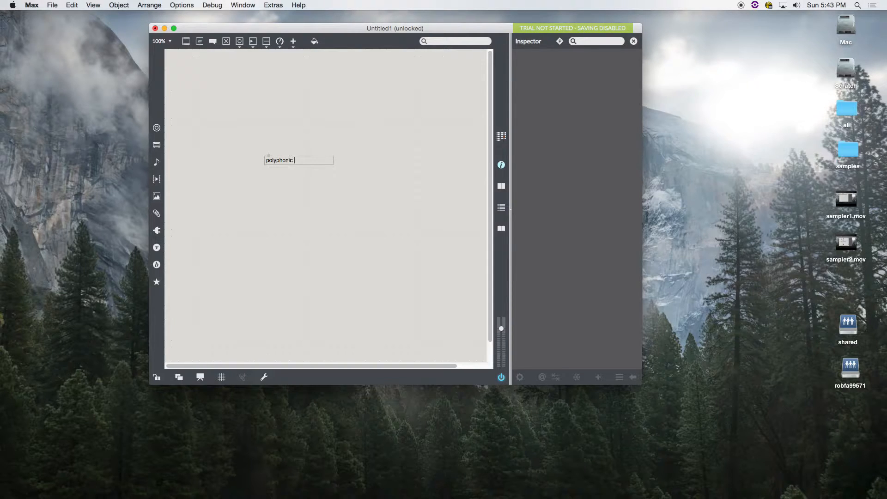
pyautogui.write('synthesizers')
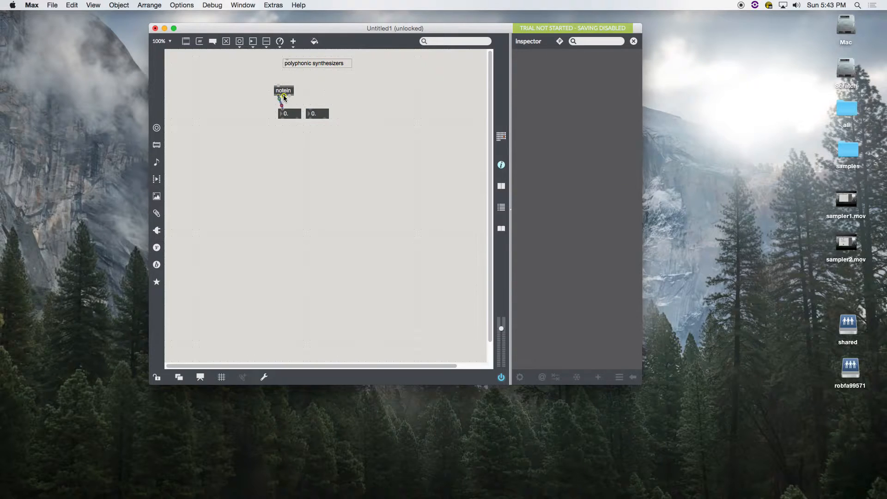
# - Inspect the pitch number box, deselect the number boxes, and hide the Inspector
pyautogui.click(317, 114)
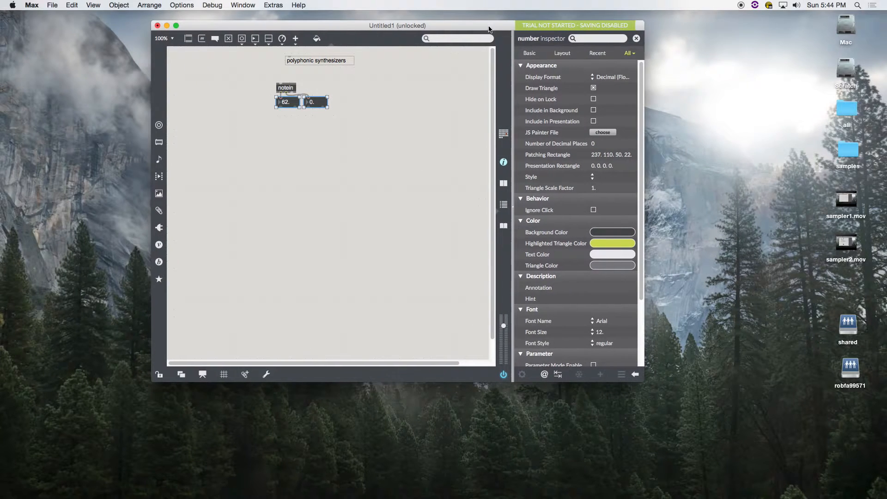
pyautogui.moveTo(571, 205)
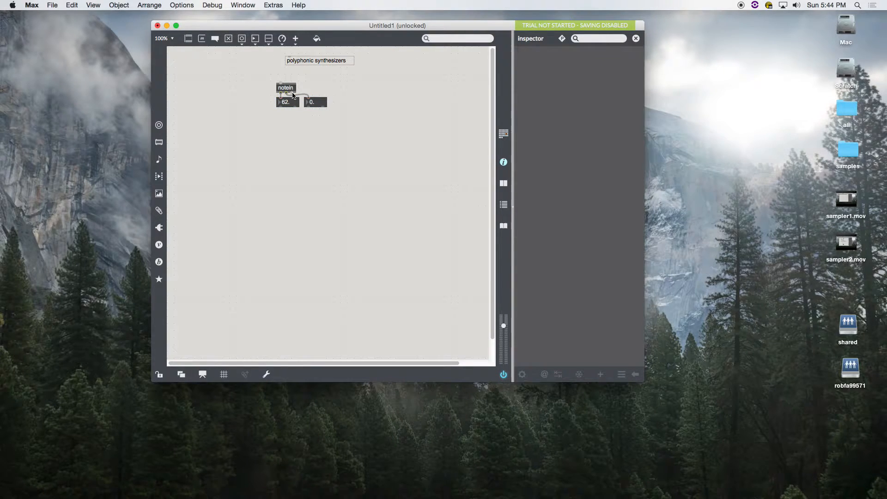
pyautogui.click(286, 102)
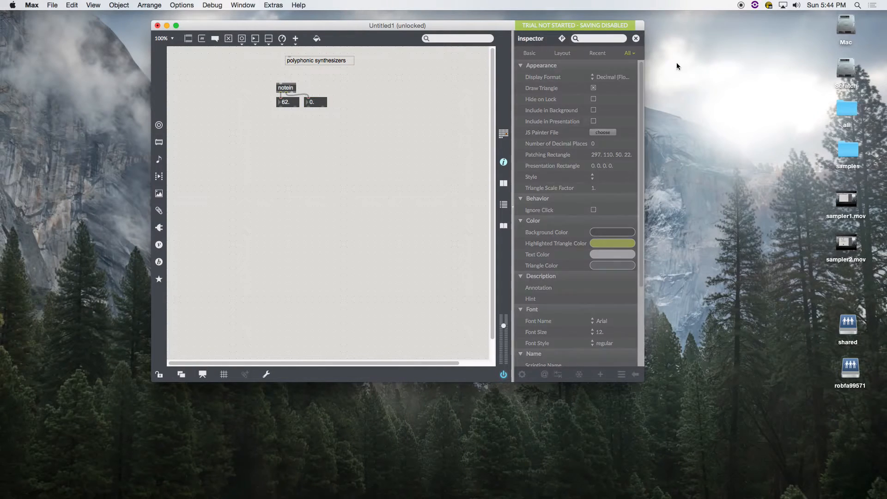
pyautogui.click(636, 39)
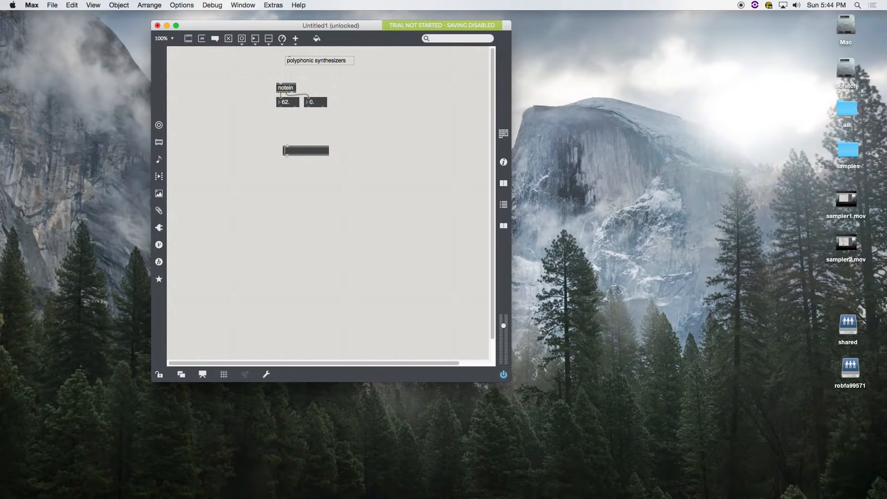
# - Create a poly 4 1 object with the velocity number box wired into its right inlet
pyautogui.write('poly')
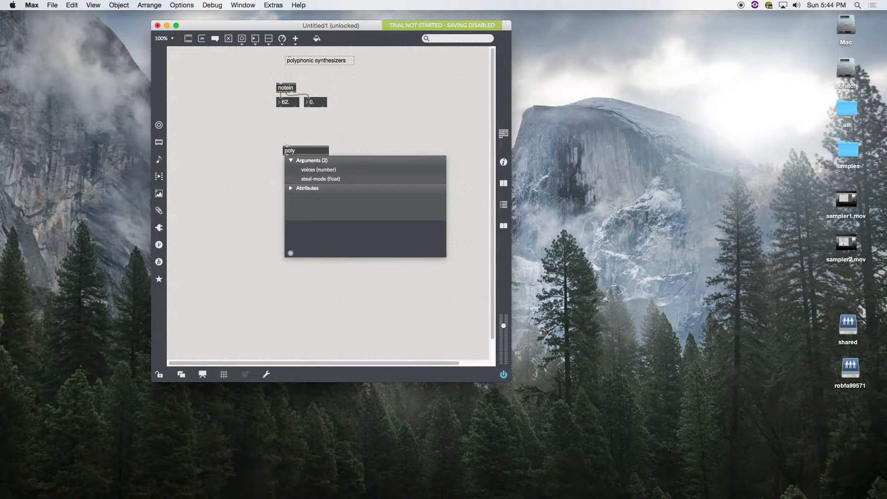
pyautogui.write('4')
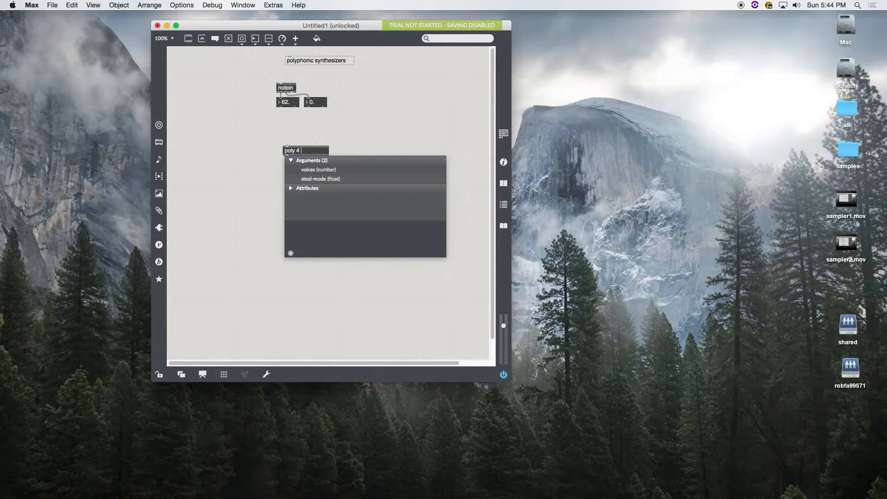
pyautogui.write('1')
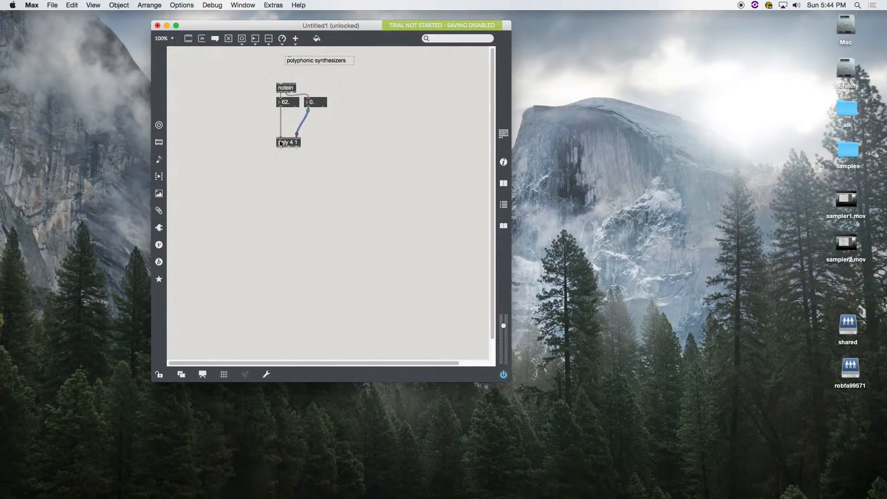
pyautogui.moveTo(288, 142); pyautogui.dragTo(291, 130)
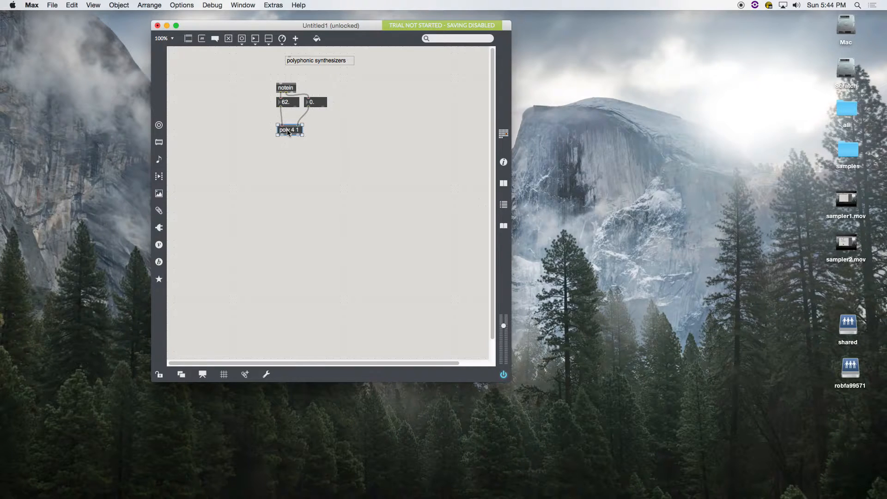
pyautogui.click(289, 154)
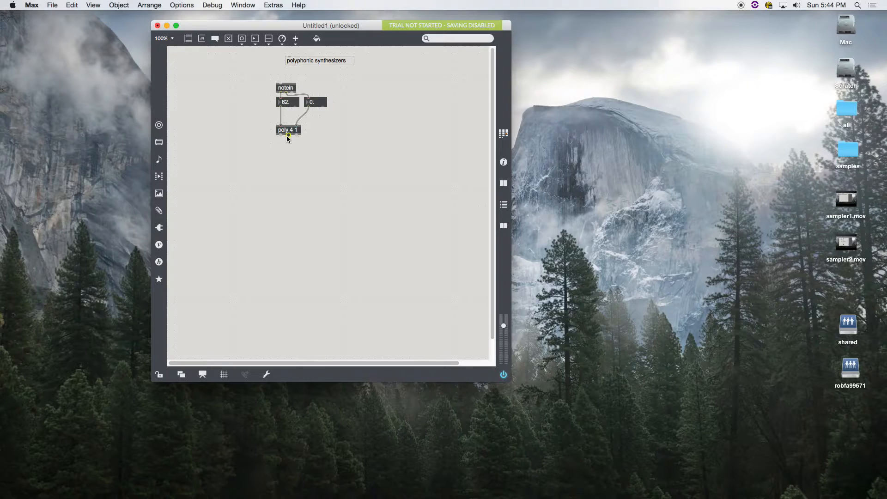
pyautogui.moveTo(281, 137)
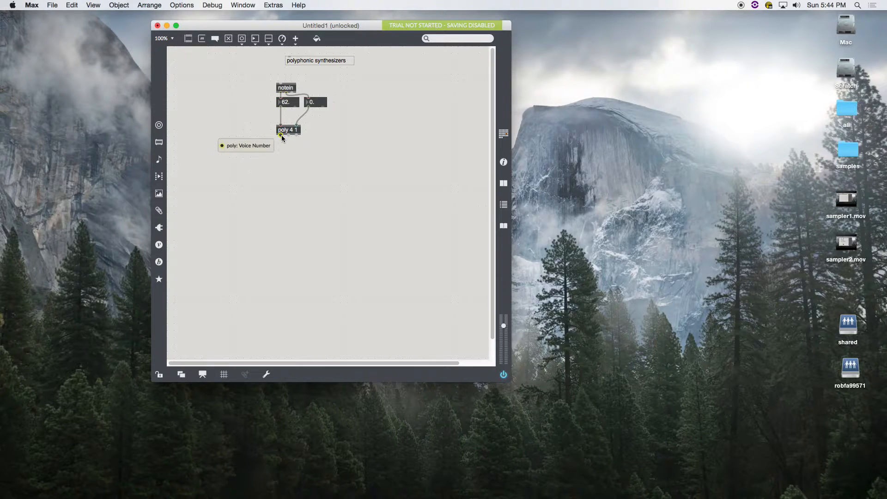
pyautogui.moveTo(288, 136)
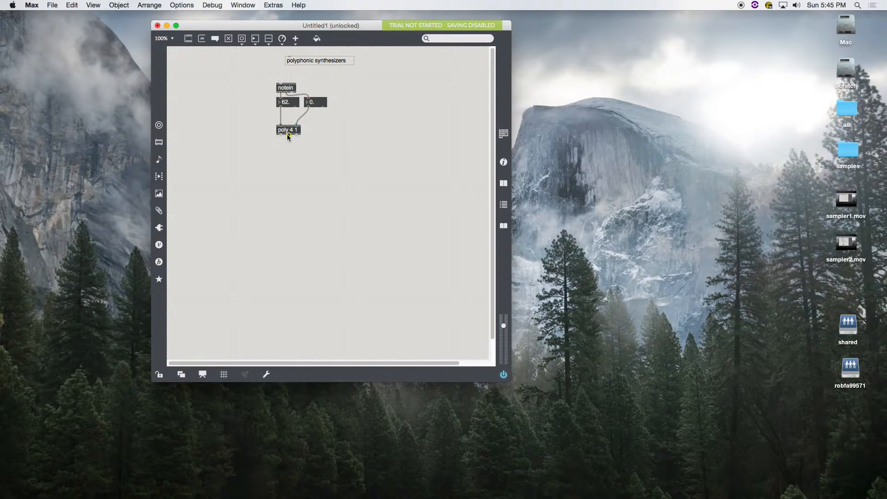
pyautogui.moveTo(296, 136)
pyautogui.write('route')
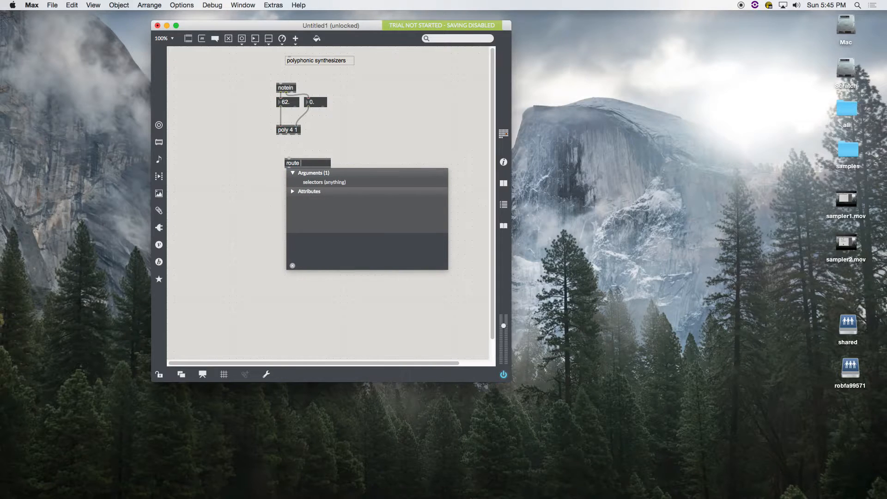
# - Finish route 1 2 3 4, move it lower, and begin pack's 0 arguments
pyautogui.write('1 2 3 4')
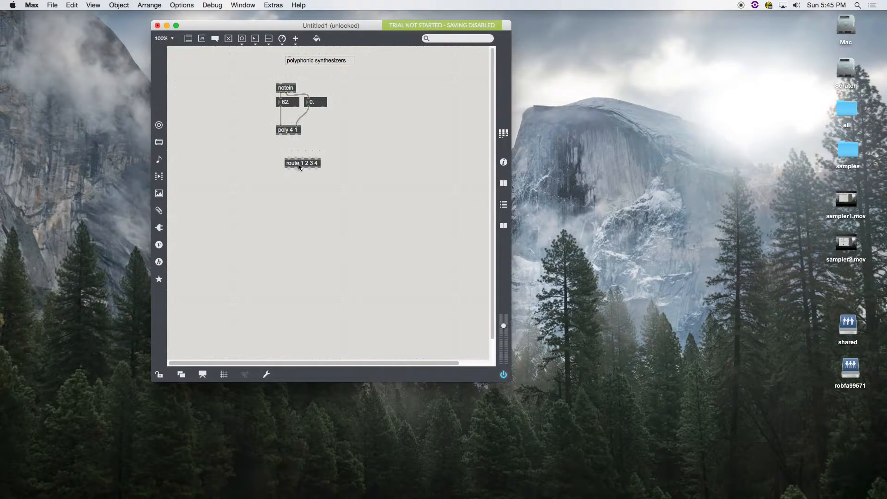
pyautogui.moveTo(302, 163); pyautogui.dragTo(293, 177)
pyautogui.write('pack ')
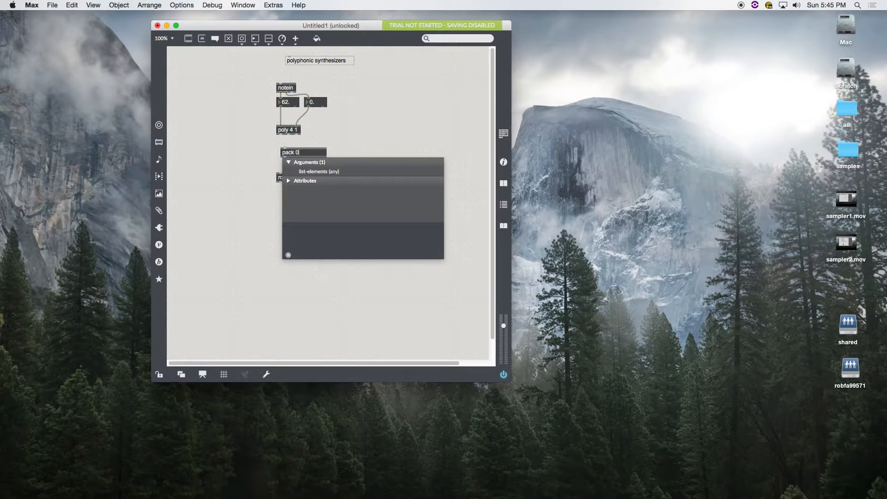
pyautogui.write('0')
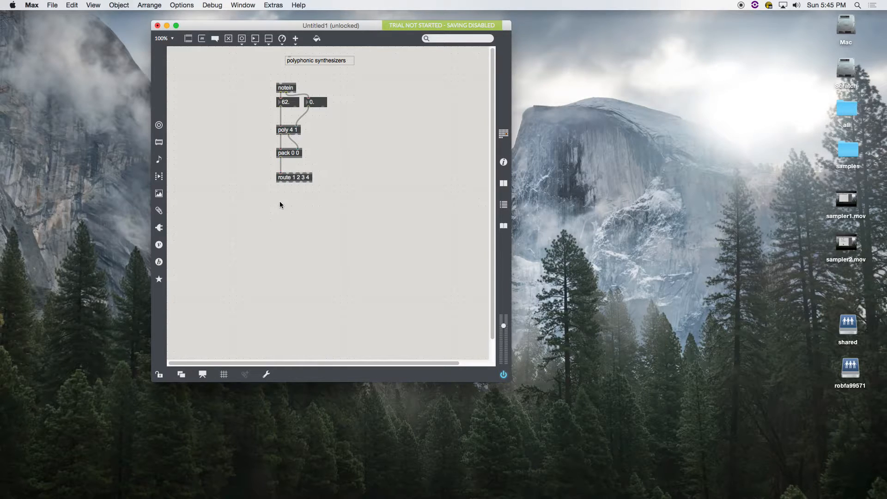
pyautogui.moveTo(284, 202)
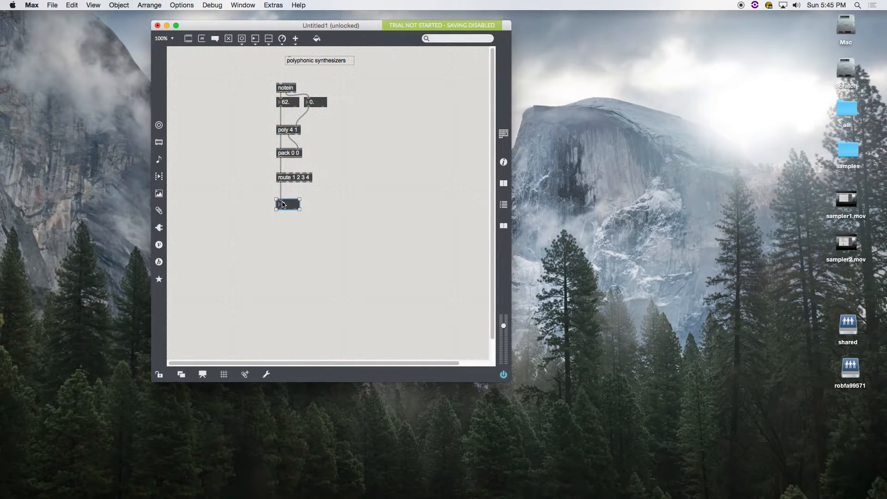
# - Duplicate the number box into a row, wire route's outputs to them, and edit pack's arguments
pyautogui.moveTo(288, 204); pyautogui.dragTo(313, 196)
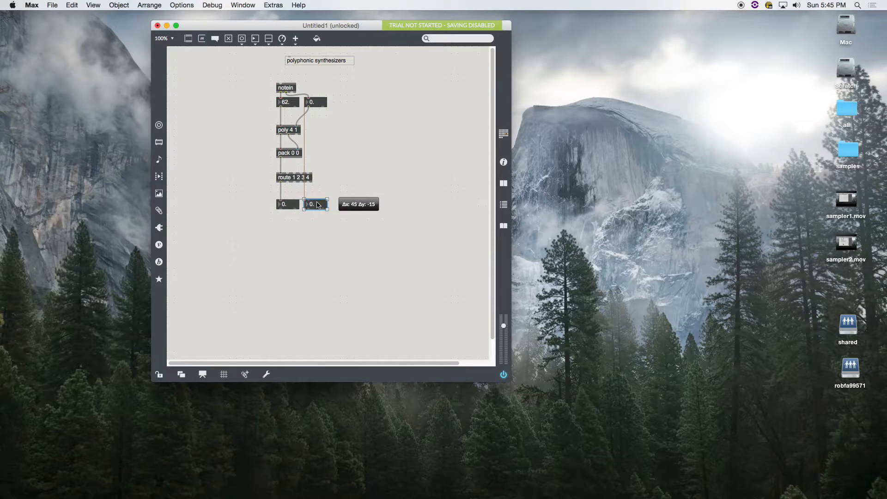
pyautogui.moveTo(317, 205); pyautogui.dragTo(356, 204)
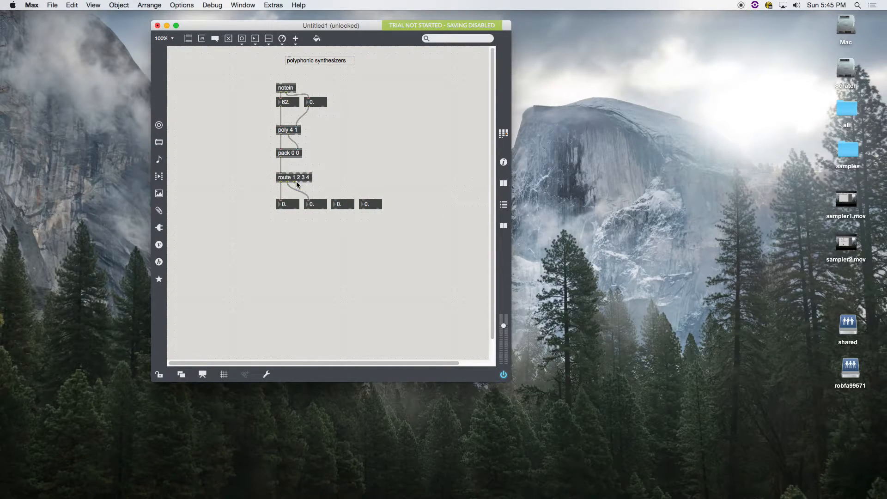
pyautogui.moveTo(302, 184); pyautogui.dragTo(362, 199)
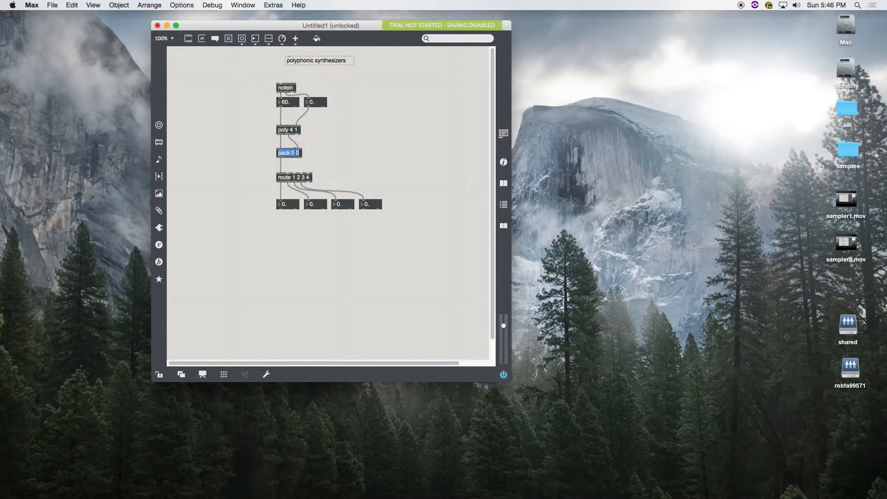
pyautogui.click(326, 142)
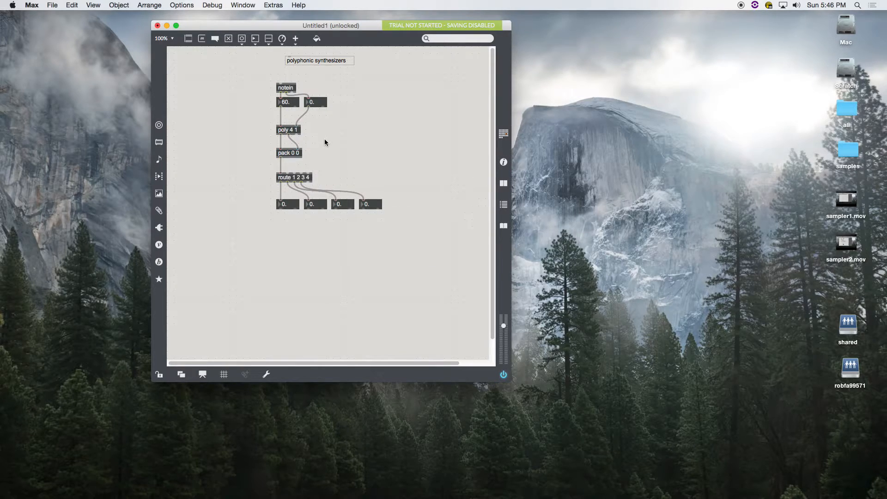
pyautogui.click(289, 153)
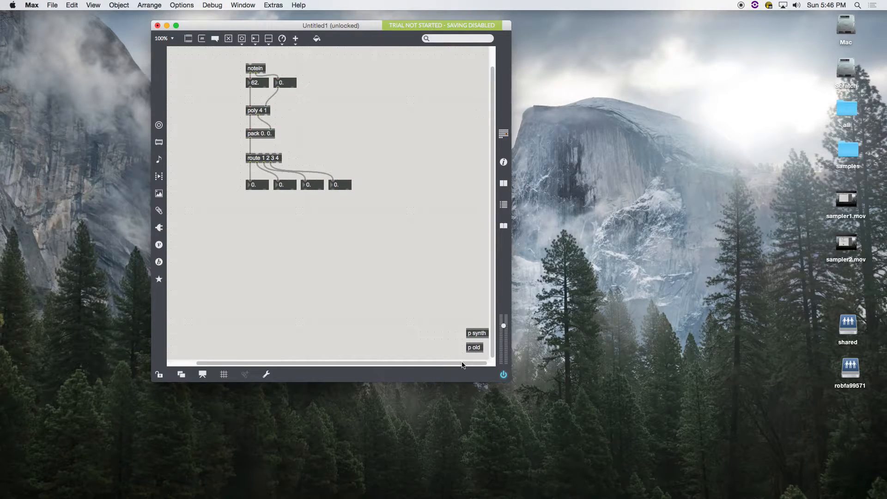
pyautogui.click(477, 333)
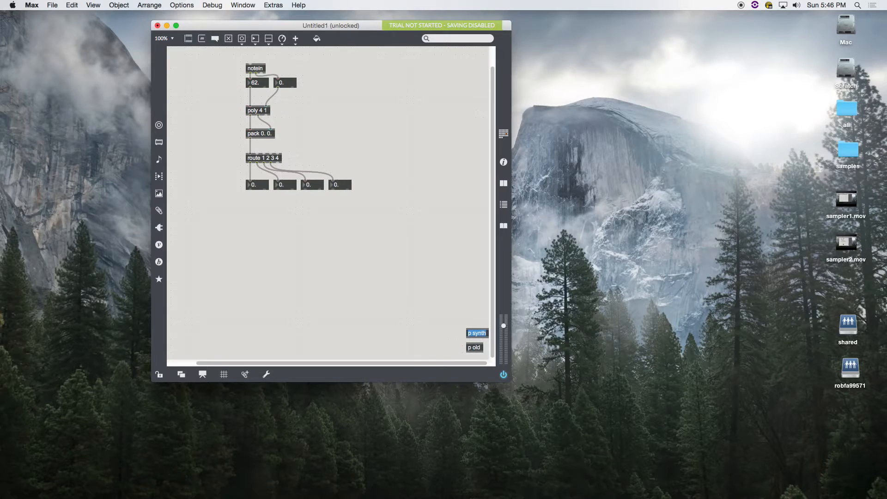
pyautogui.doubleClick(476, 333)
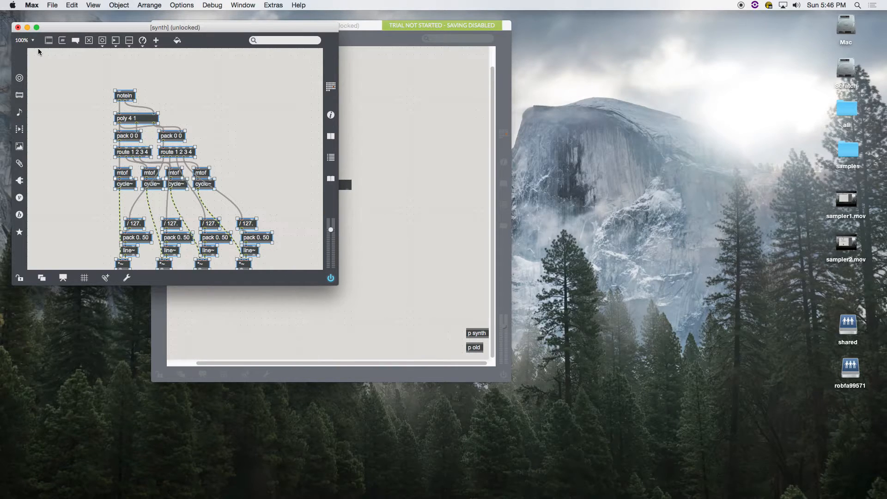
pyautogui.moveTo(19, 27)
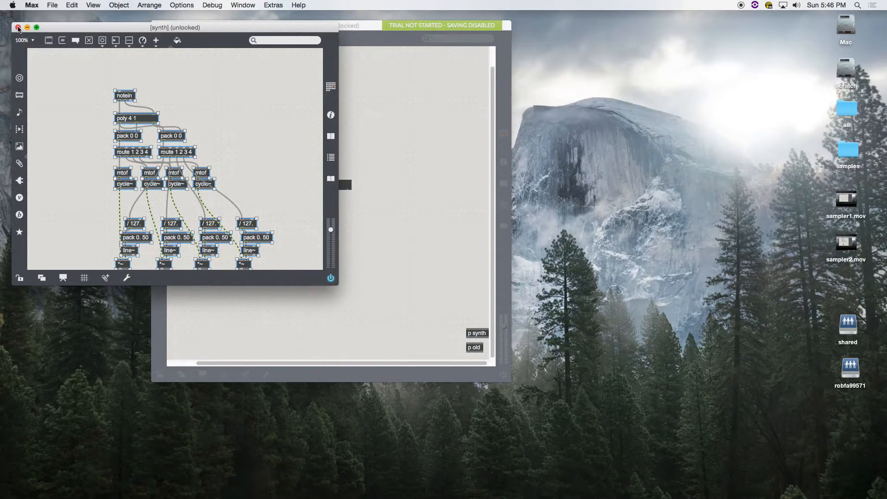
pyautogui.click(17, 27)
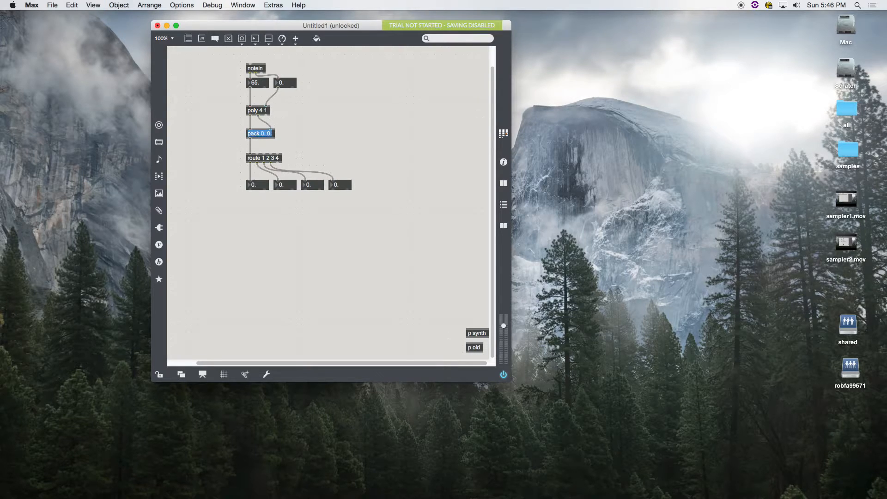
# - Edit the pack 0. 0. object's arguments back to integers
pyautogui.doubleClick(260, 133)
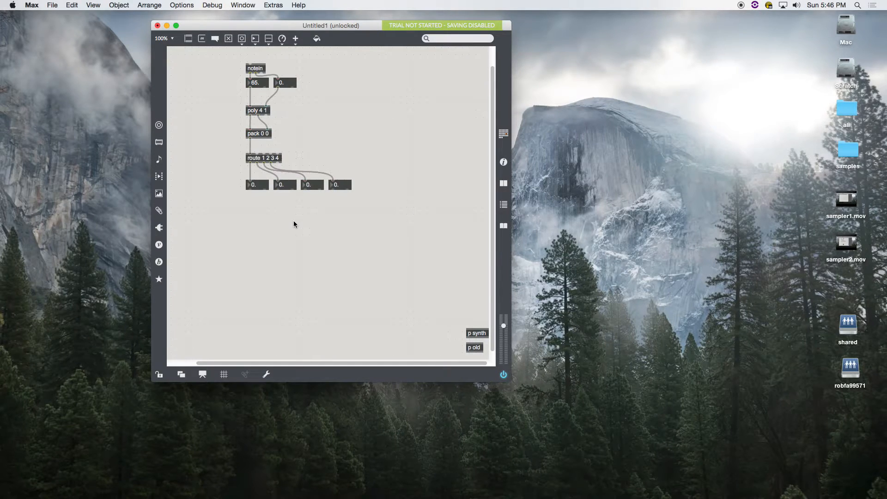
pyautogui.moveTo(296, 227)
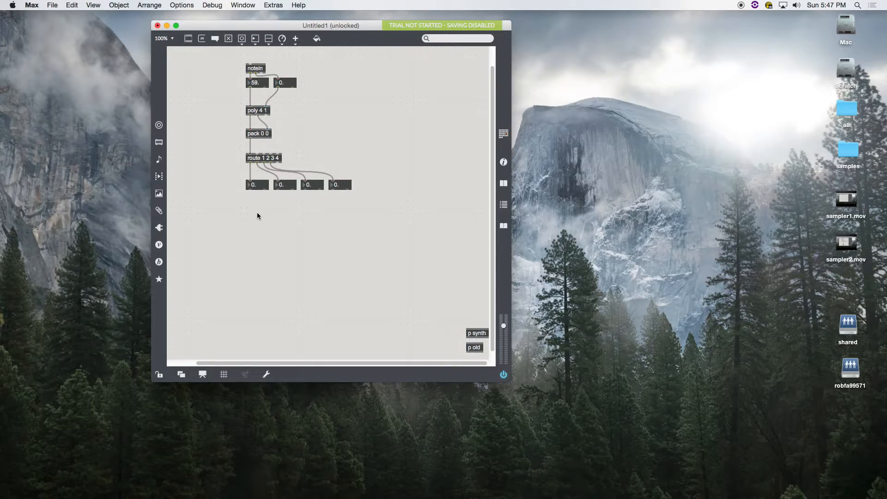
# - Add an mtof object fed by the first voice number box, aligned beneath it
pyautogui.write('midiformat')
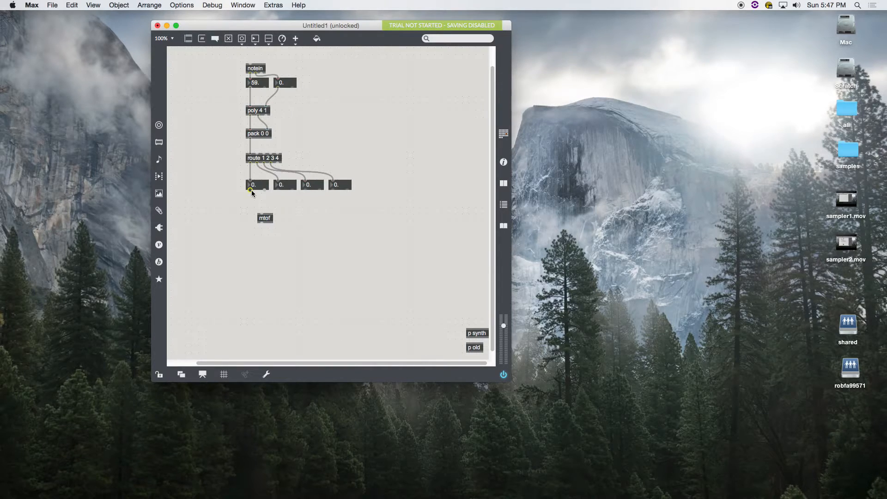
pyautogui.moveTo(264, 218); pyautogui.dragTo(252, 205)
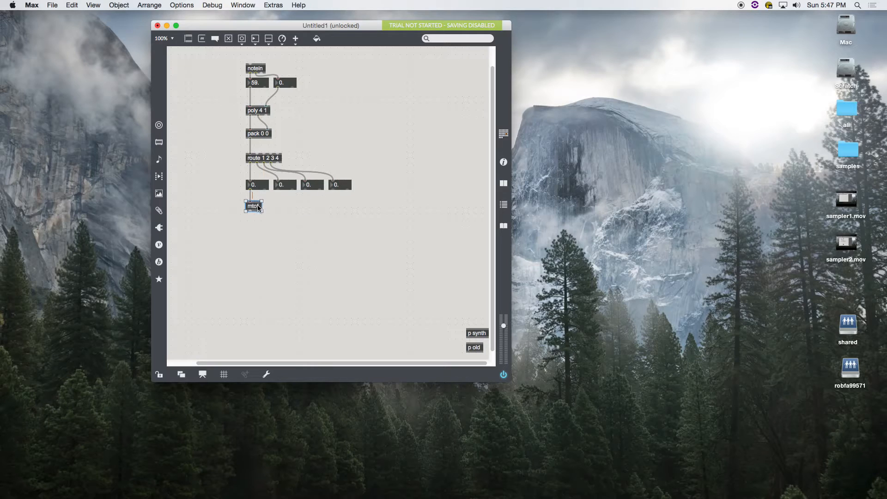
pyautogui.moveTo(254, 205); pyautogui.dragTo(279, 205)
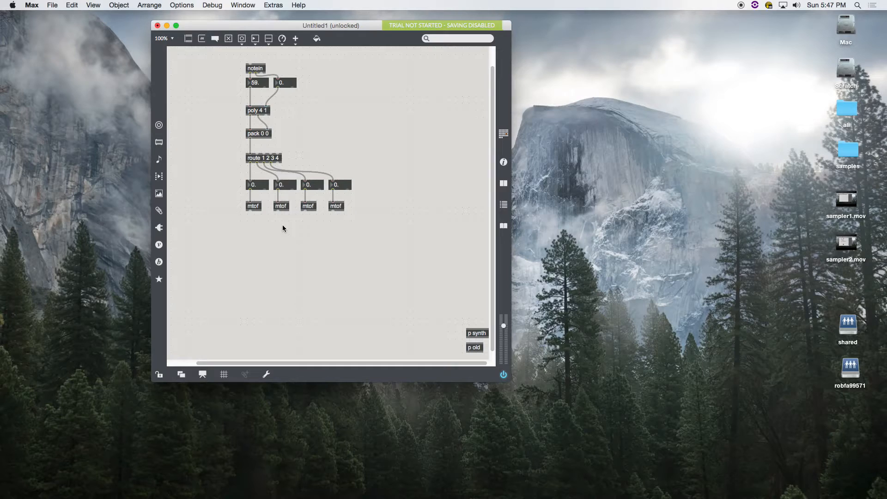
pyautogui.moveTo(270, 226)
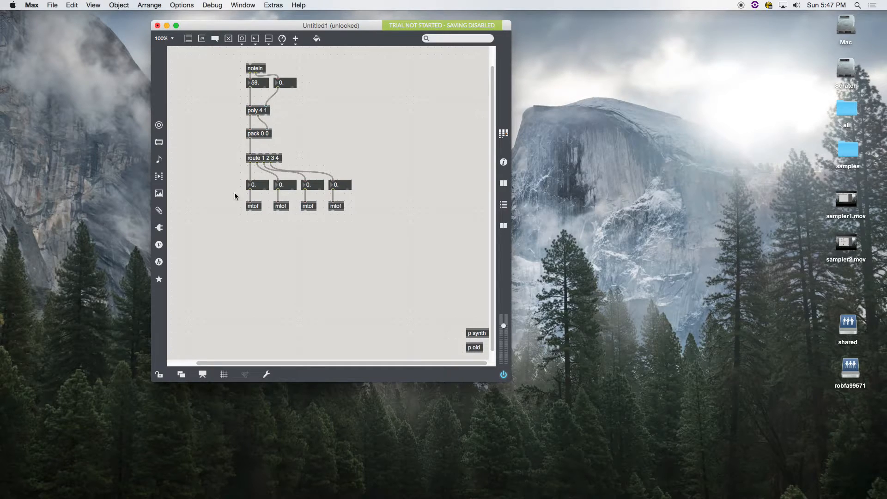
pyautogui.moveTo(244, 216)
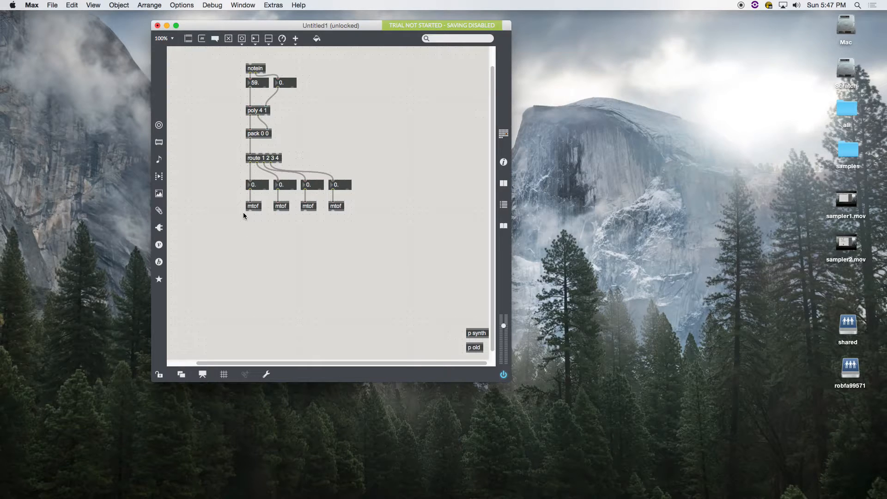
pyautogui.moveTo(262, 209)
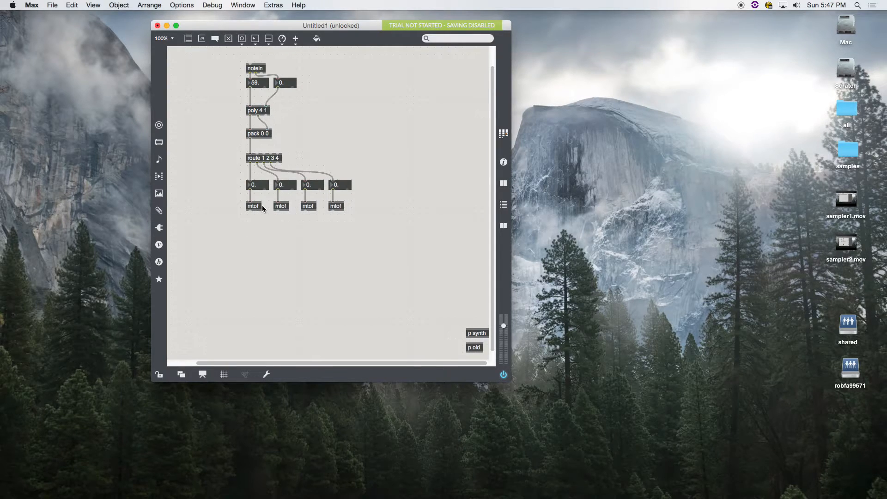
pyautogui.moveTo(249, 212)
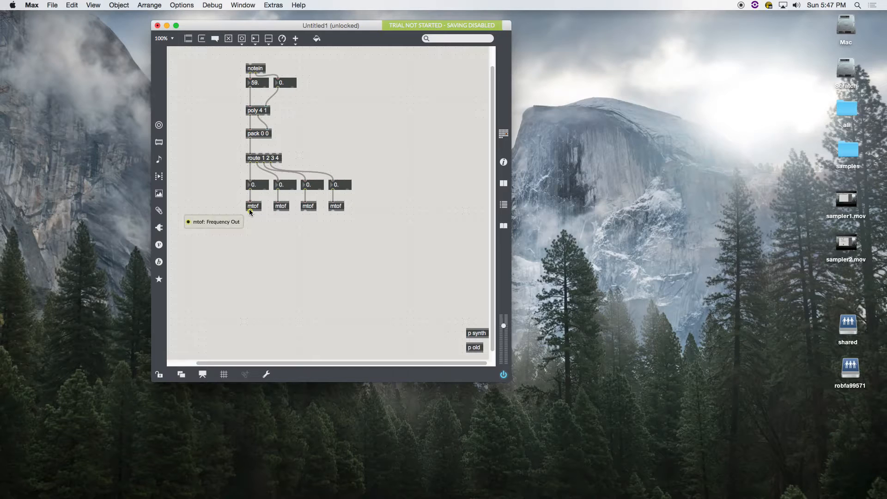
pyautogui.moveTo(259, 211)
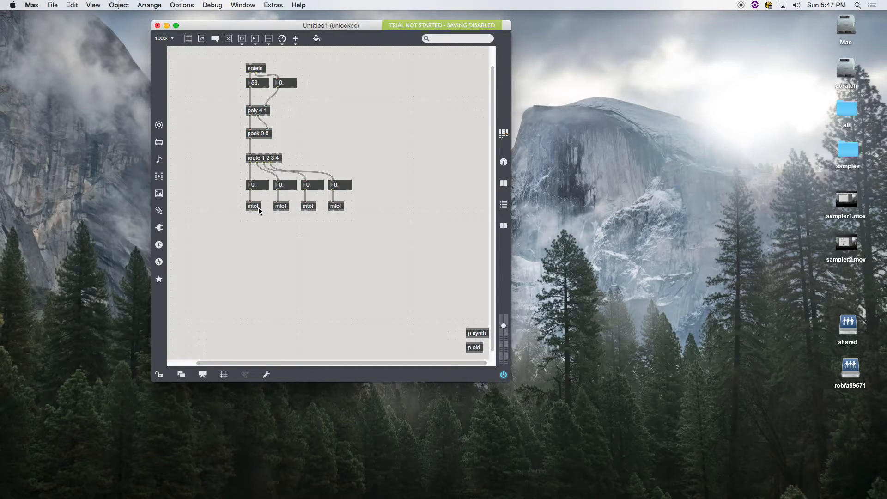
pyautogui.moveTo(253, 210)
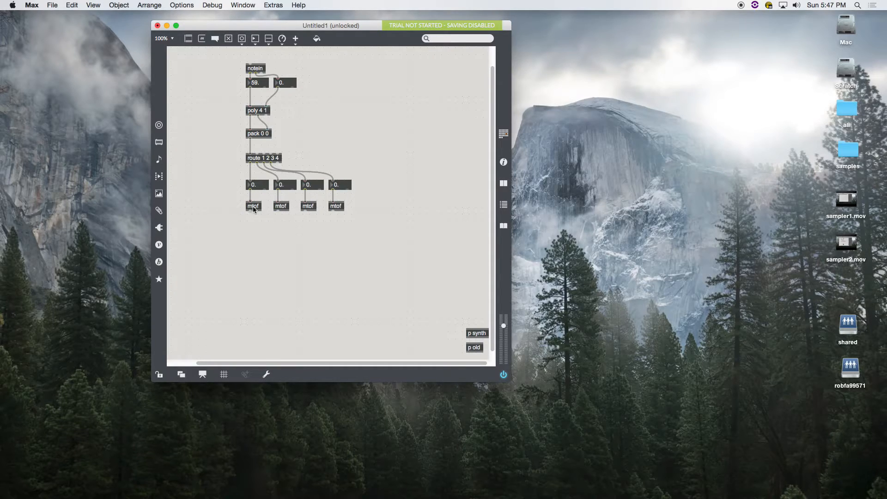
pyautogui.moveTo(262, 211)
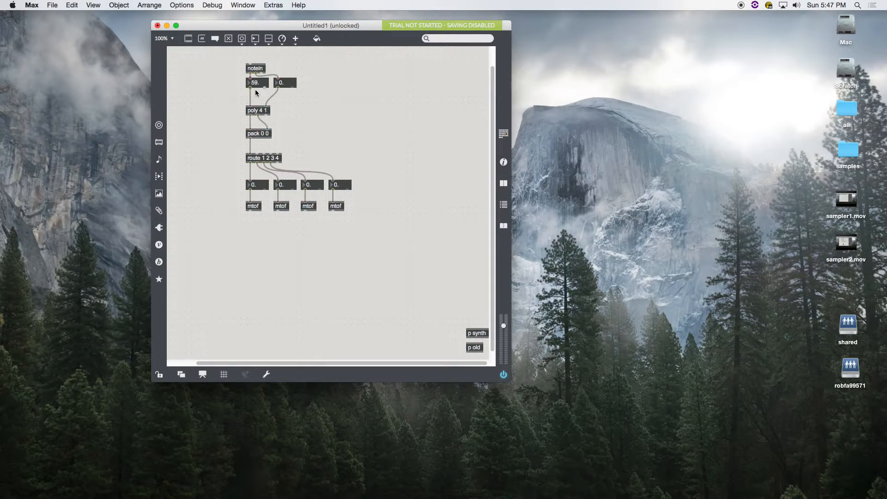
pyautogui.moveTo(250, 212)
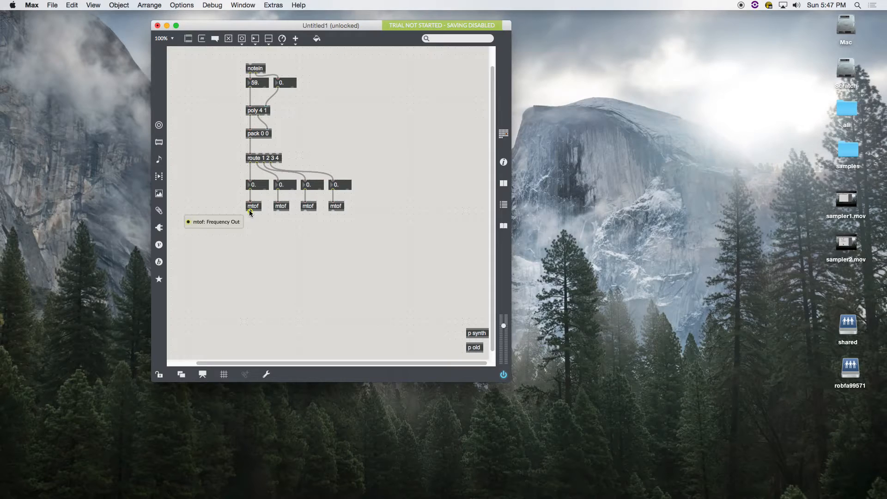
pyautogui.moveTo(245, 247)
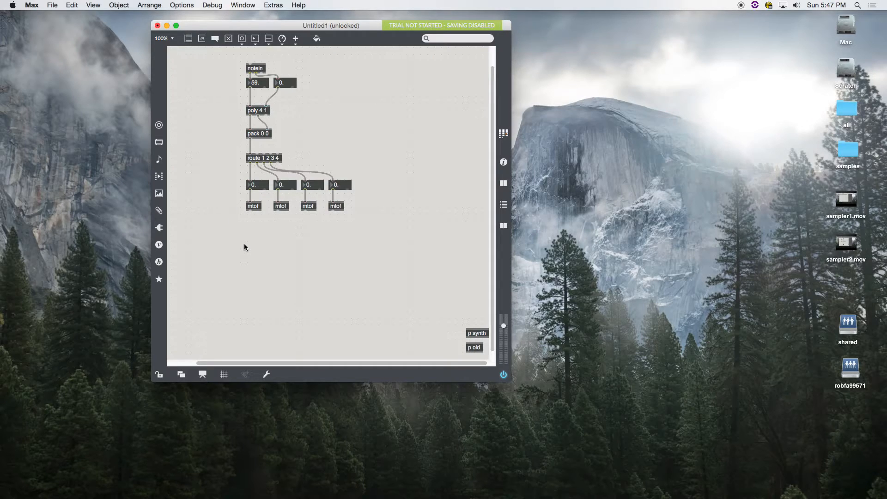
pyautogui.moveTo(248, 245)
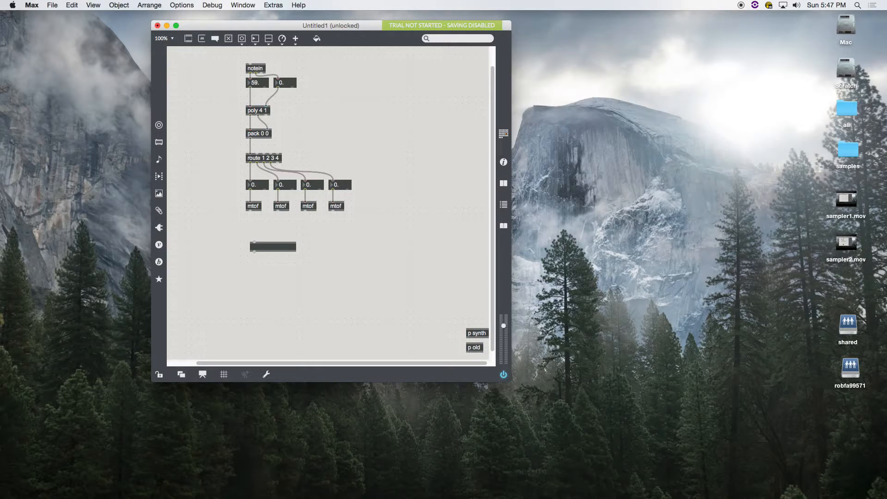
# - Add cycle~ oscillators wired from the first two mtof objects, and begin an 'our synth' comment
pyautogui.write('cycle')
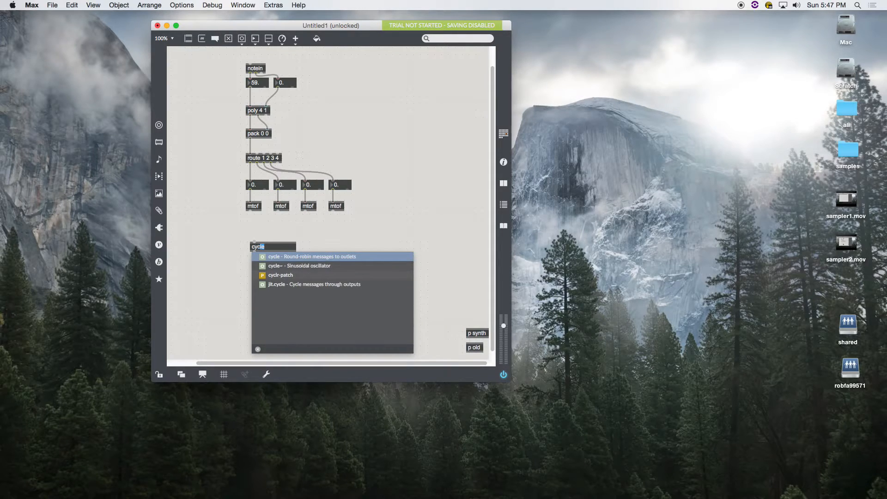
pyautogui.click(299, 266)
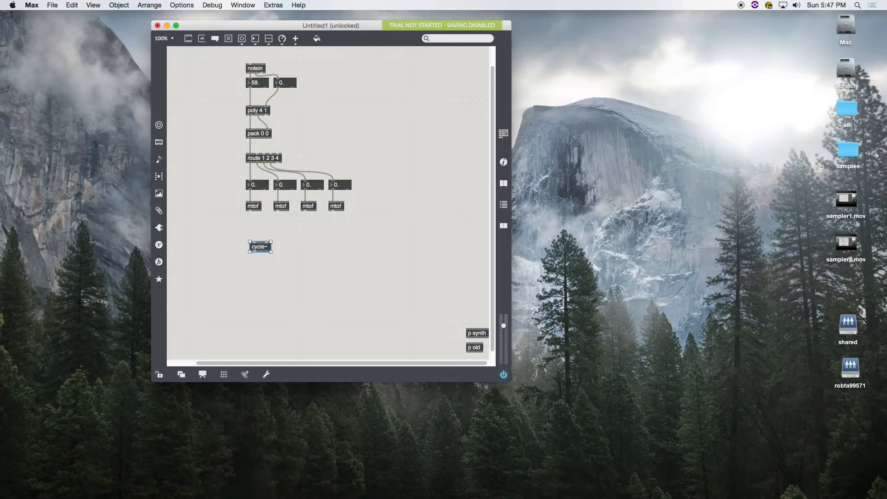
pyautogui.moveTo(259, 246); pyautogui.dragTo(254, 249)
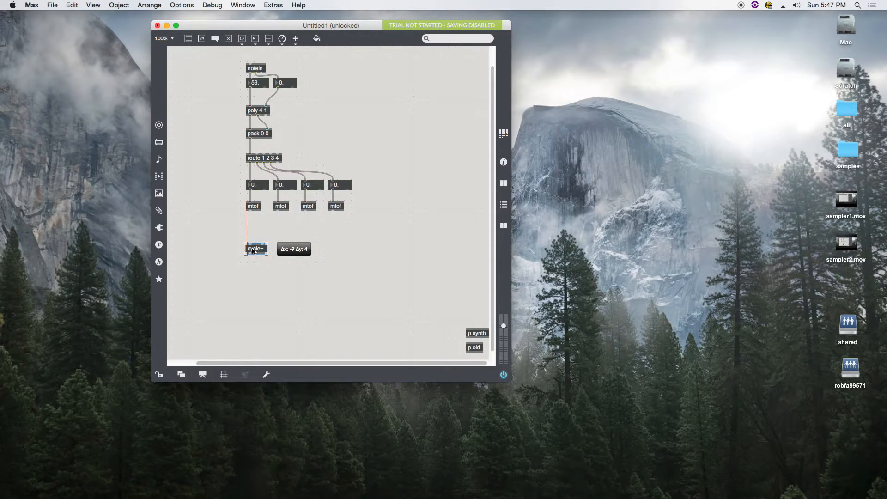
pyautogui.moveTo(255, 249); pyautogui.dragTo(255, 242)
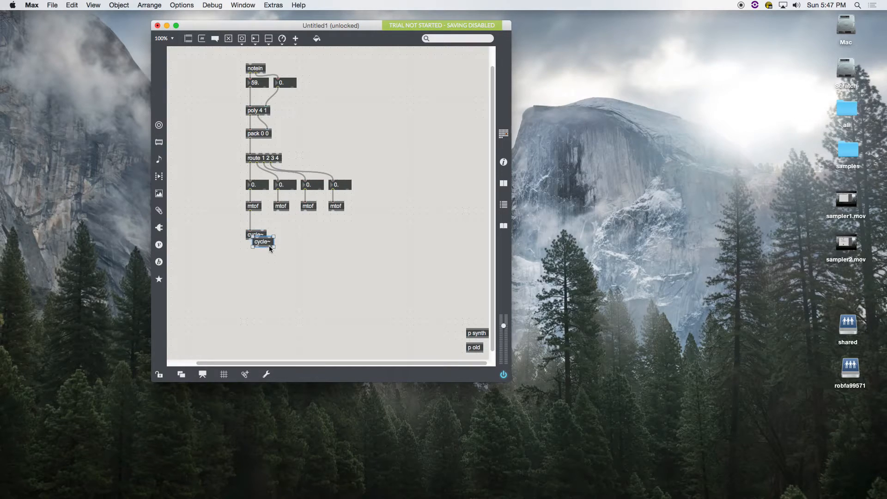
pyautogui.moveTo(262, 241); pyautogui.dragTo(283, 234)
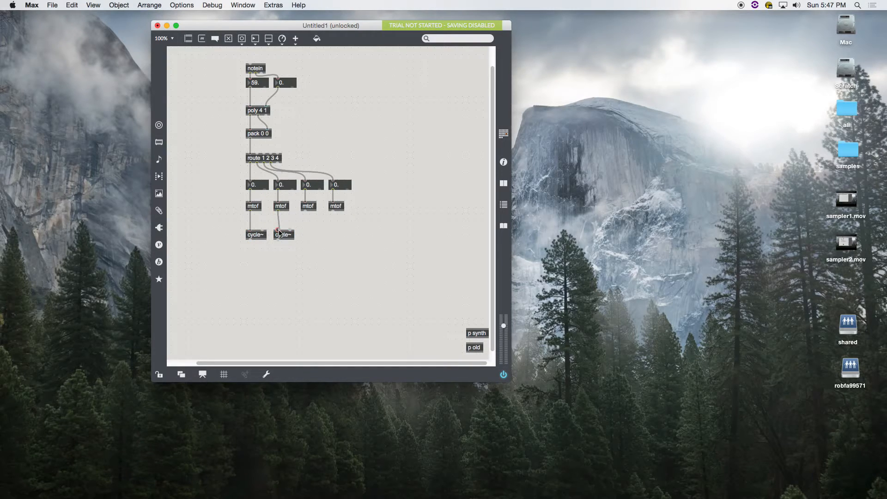
pyautogui.moveTo(283, 234); pyautogui.dragTo(334, 237)
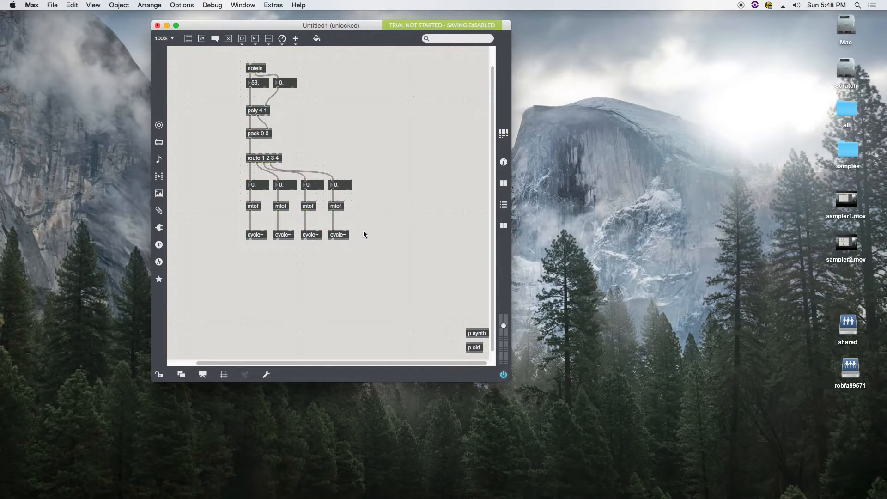
pyautogui.write('our synth')
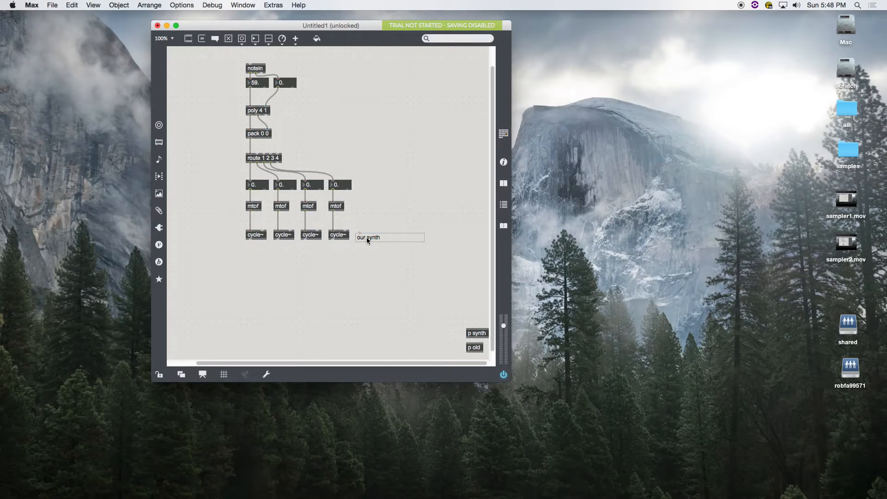
pyautogui.click(373, 262)
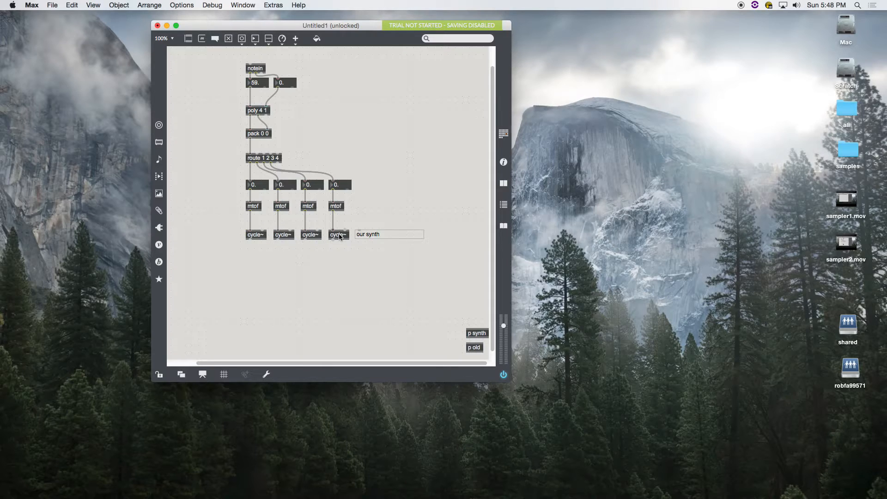
pyautogui.moveTo(252, 128)
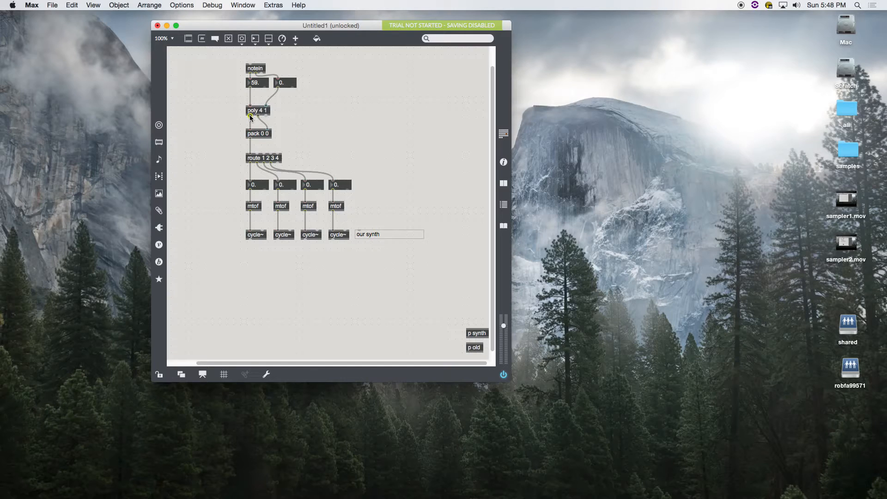
pyautogui.moveTo(252, 117)
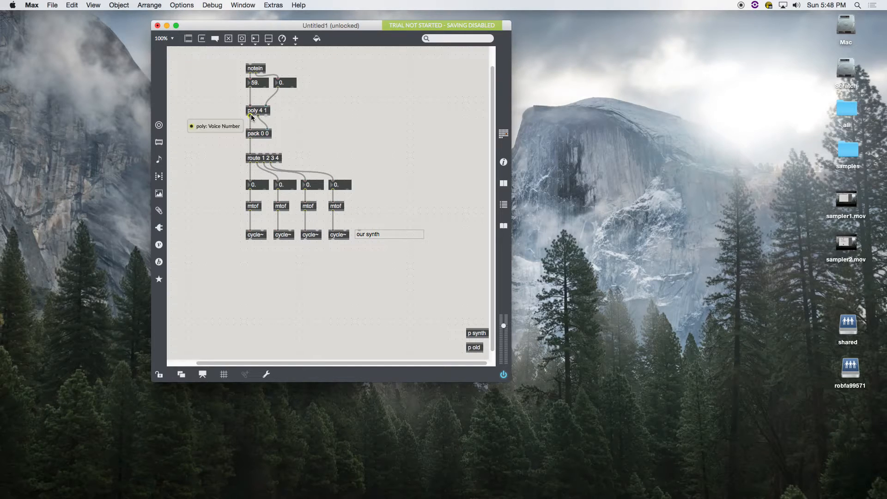
pyautogui.moveTo(259, 117)
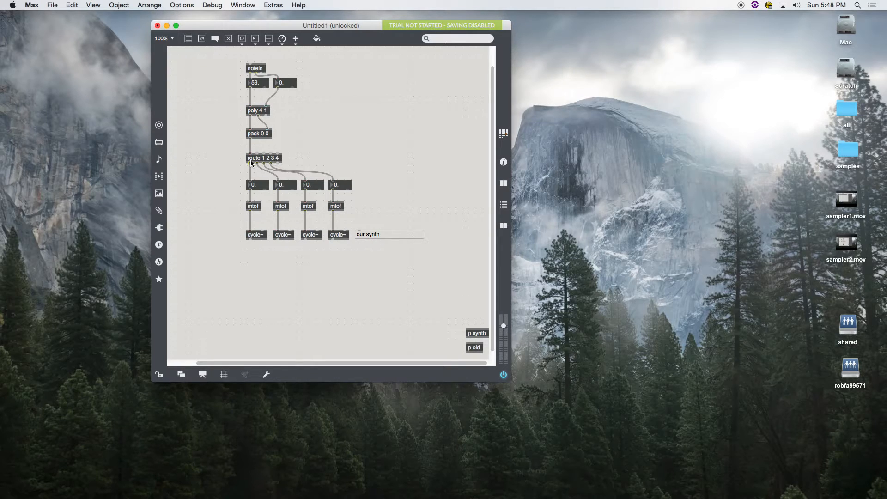
pyautogui.moveTo(271, 166)
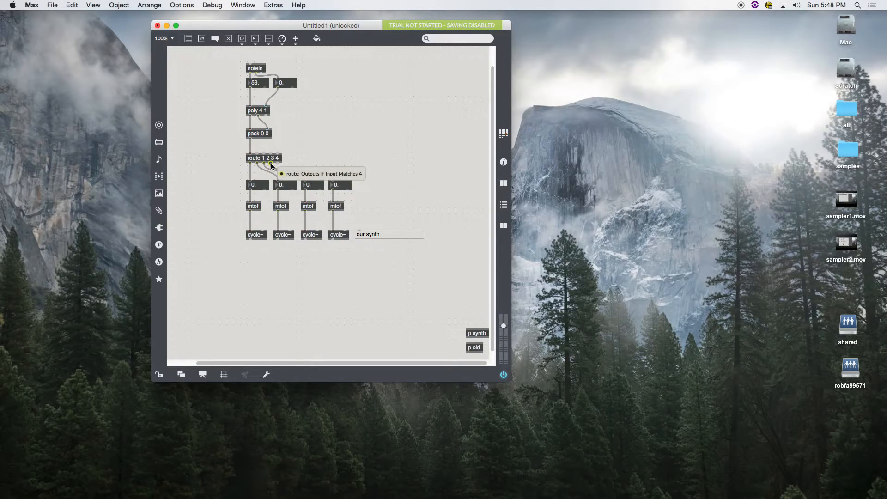
pyautogui.moveTo(256, 165)
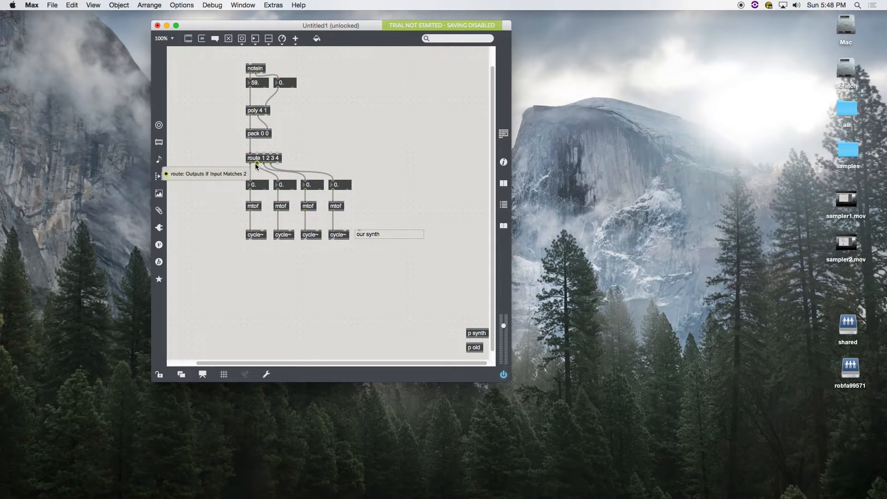
pyautogui.moveTo(250, 139)
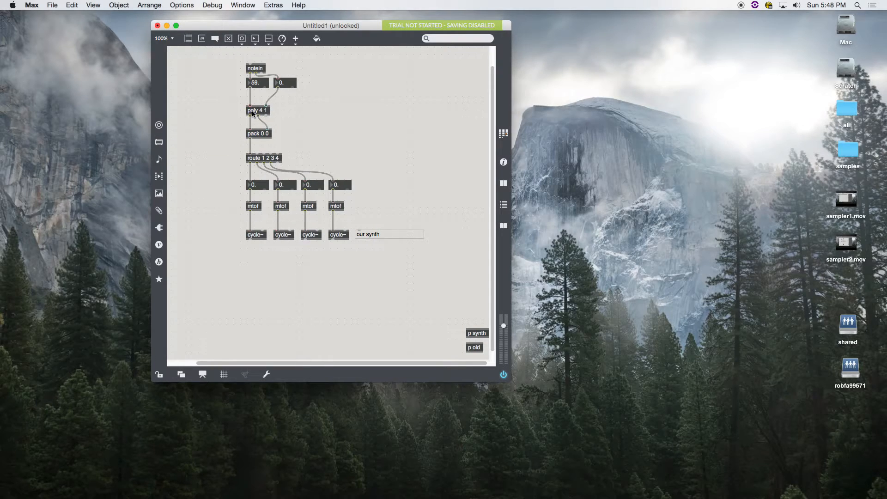
pyautogui.moveTo(250, 119)
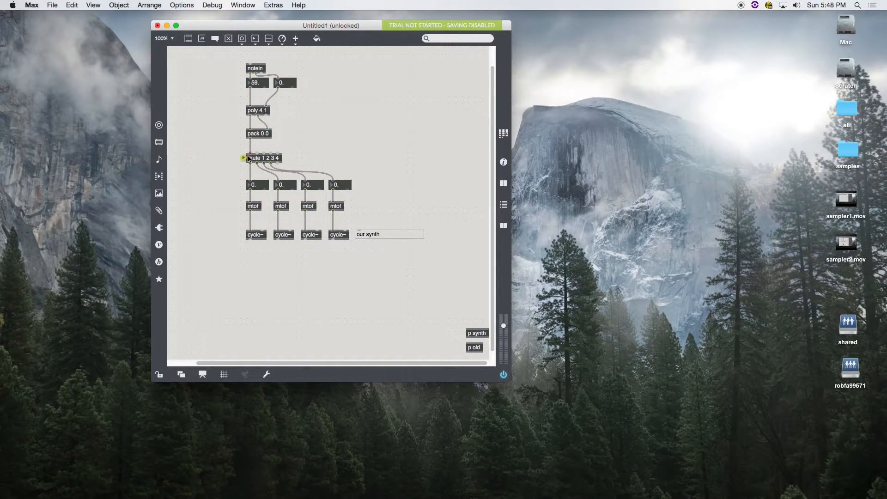
pyautogui.moveTo(251, 157)
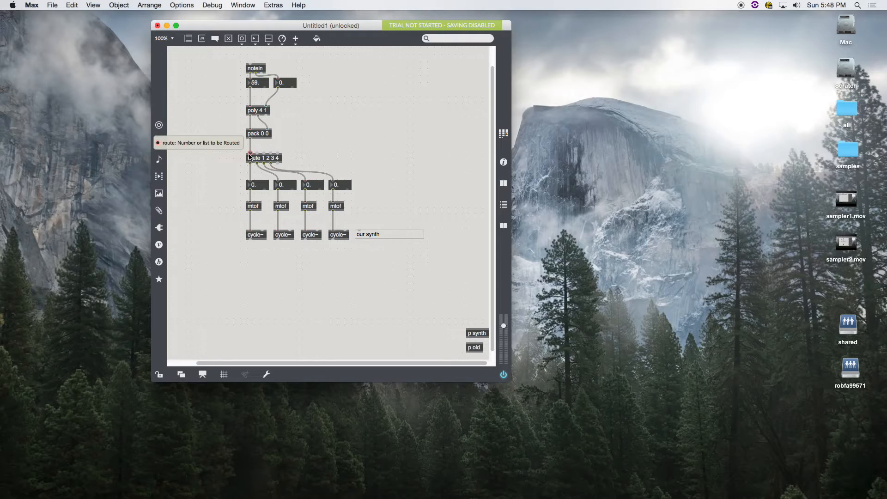
pyautogui.moveTo(251, 166)
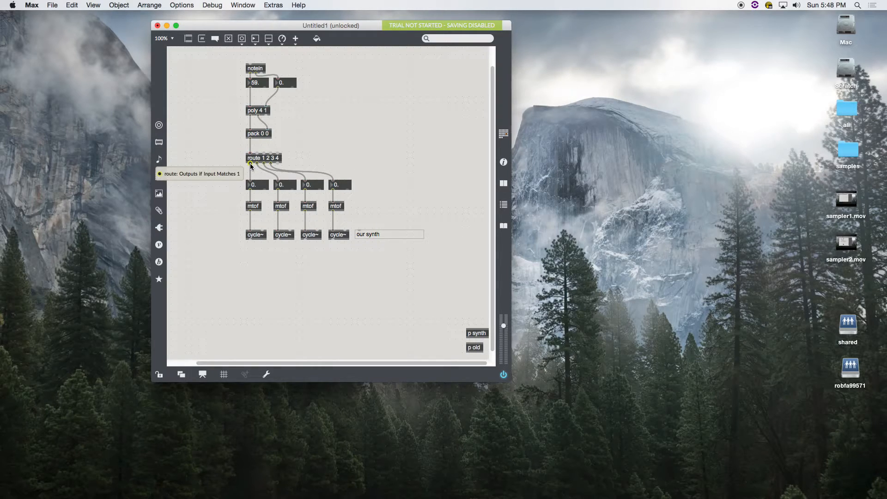
pyautogui.moveTo(257, 165)
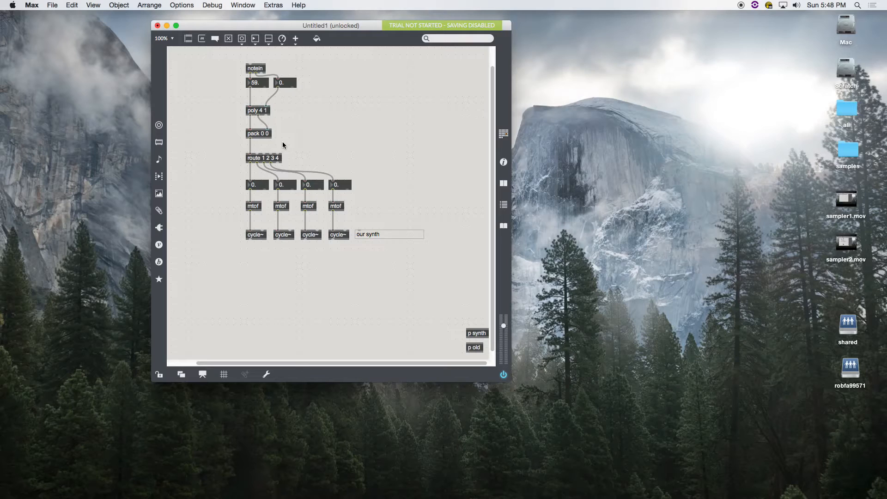
pyautogui.moveTo(250, 154)
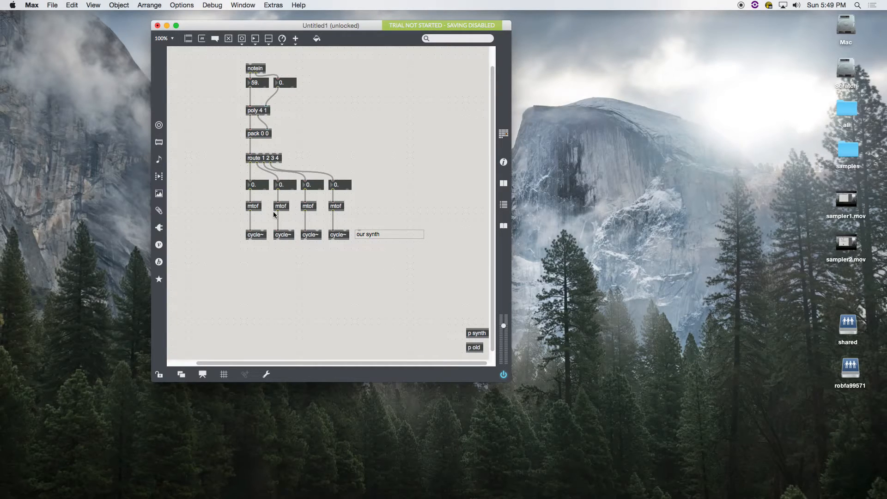
pyautogui.moveTo(307, 253)
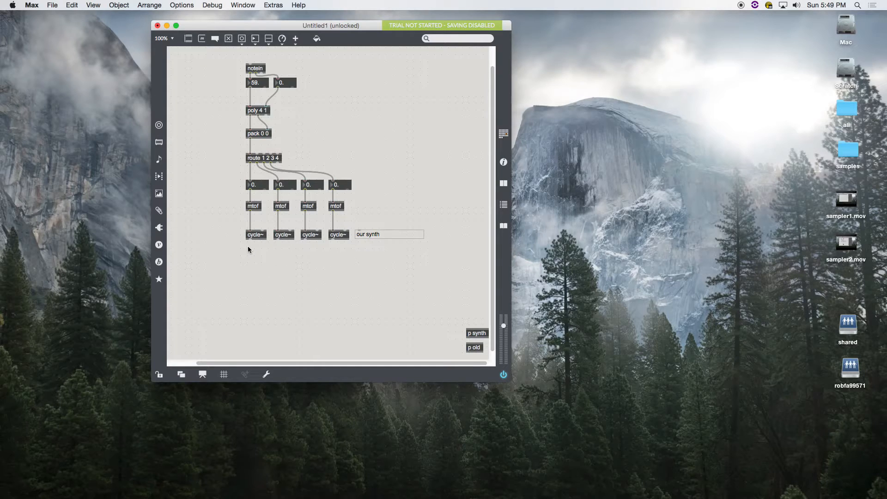
# - Create a *~ 0.2 below the oscillators, duplicate it, and wire a cycle~ into it
pyautogui.write('*')
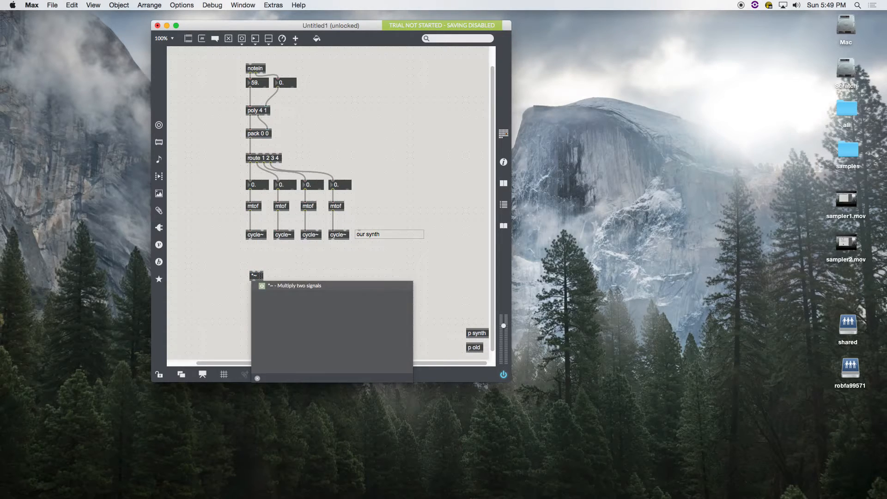
pyautogui.click(312, 277)
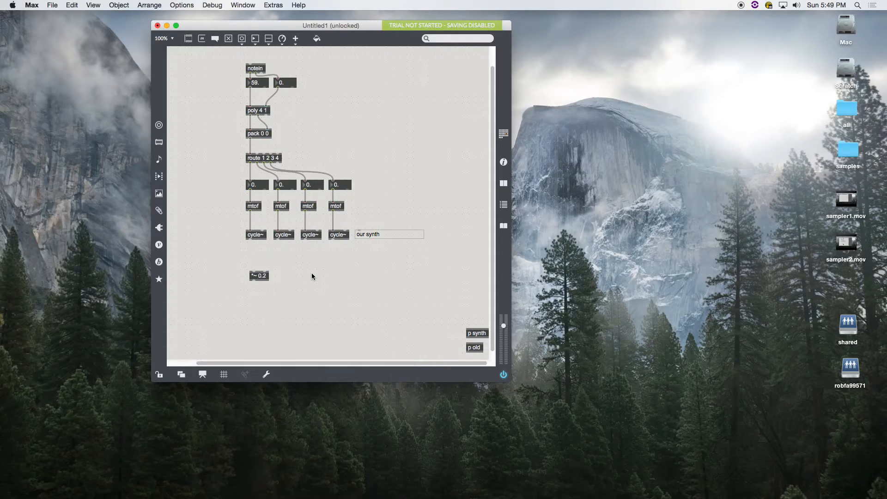
pyautogui.moveTo(259, 276); pyautogui.dragTo(283, 275)
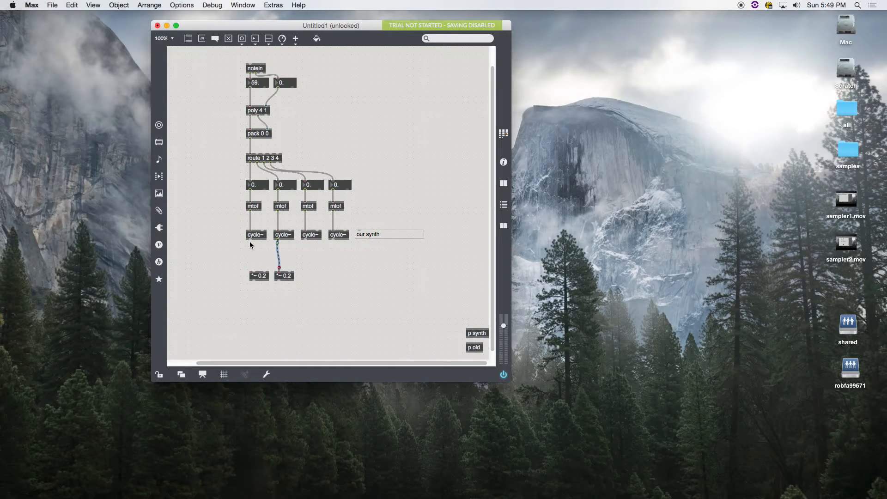
pyautogui.moveTo(285, 276); pyautogui.dragTo(292, 282)
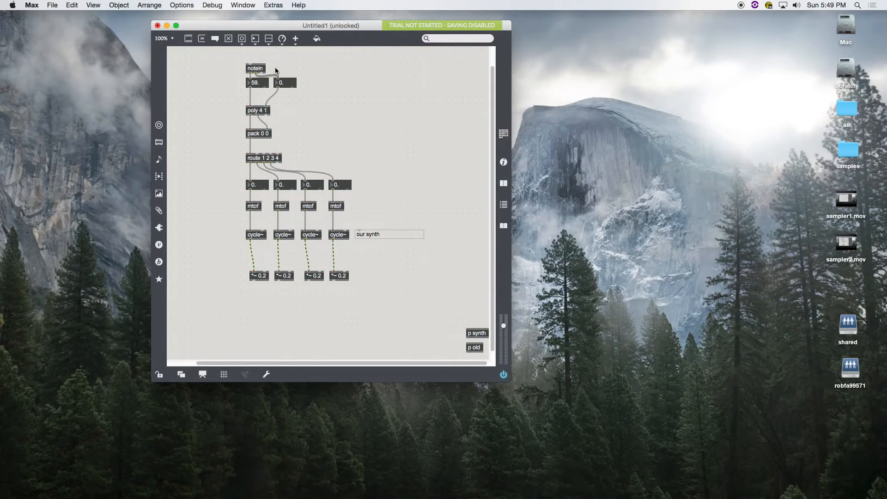
# - Make the live.gain~ fader horizontal and move the gain objects up toward the oscillators
pyautogui.click(282, 39)
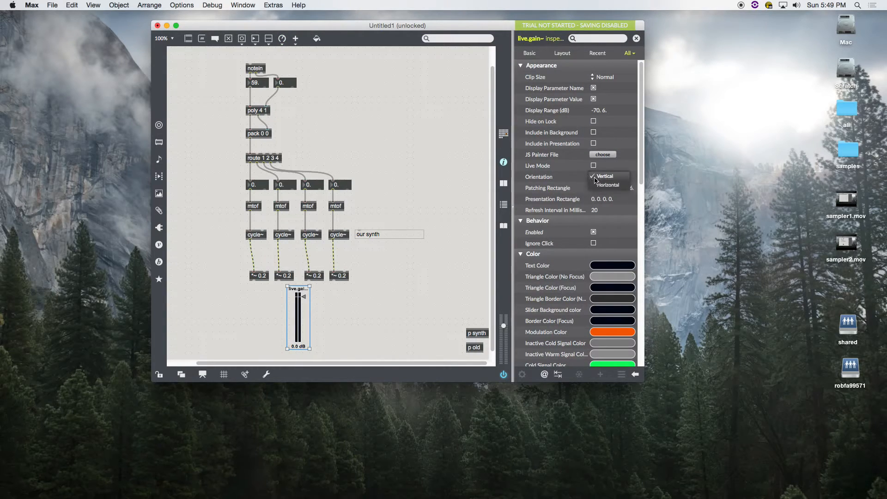
pyautogui.click(607, 185)
pyautogui.write('polyphonic synthesizers')
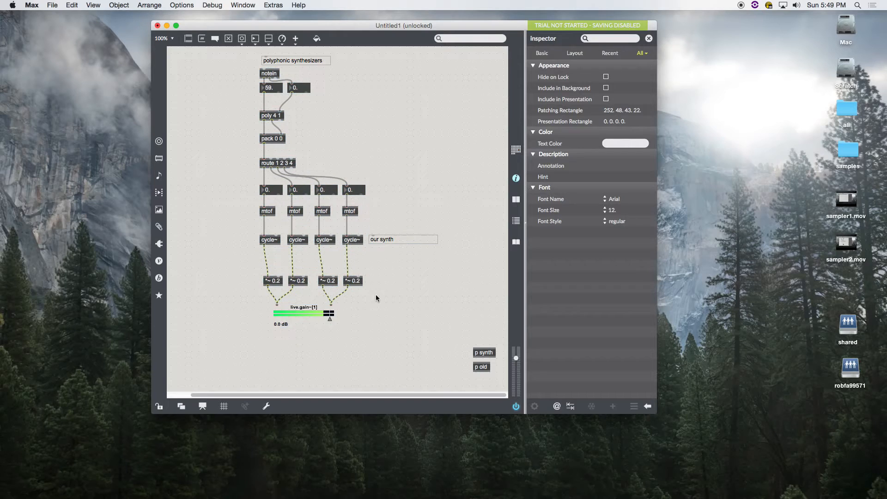
pyautogui.moveTo(298, 314); pyautogui.dragTo(291, 295)
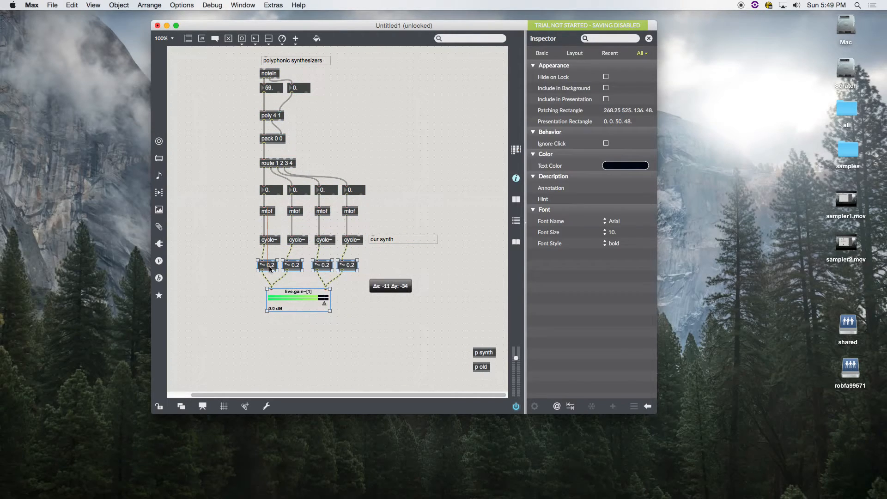
# - Deselect the moved objects and patch the live.gain~ output into the ezdac~
pyautogui.click(297, 333)
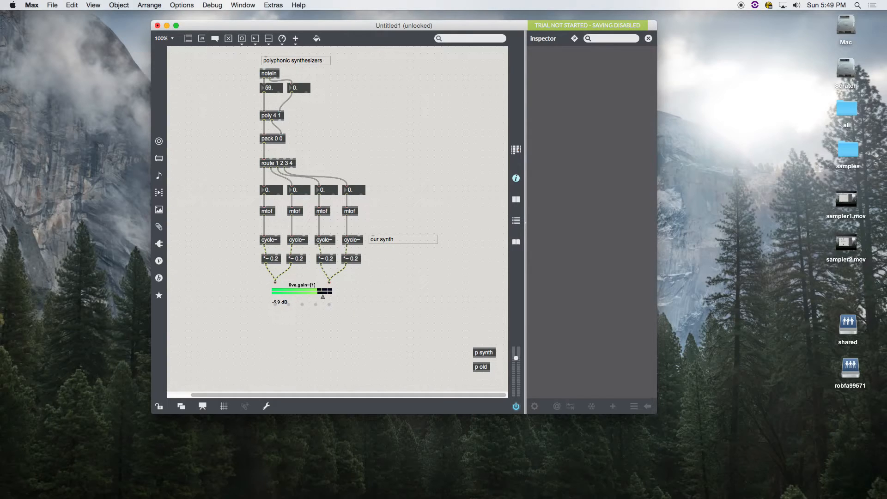
pyautogui.moveTo(317, 291); pyautogui.dragTo(280, 290)
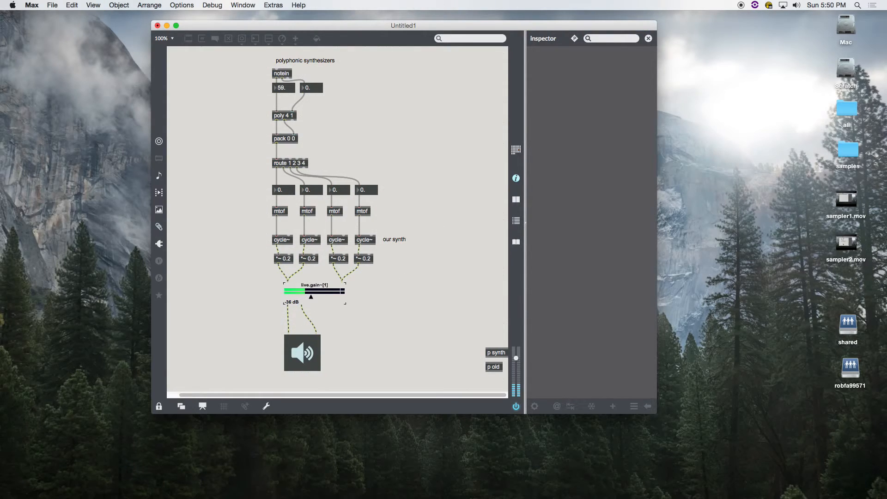
pyautogui.moveTo(294, 290); pyautogui.dragTo(338, 291)
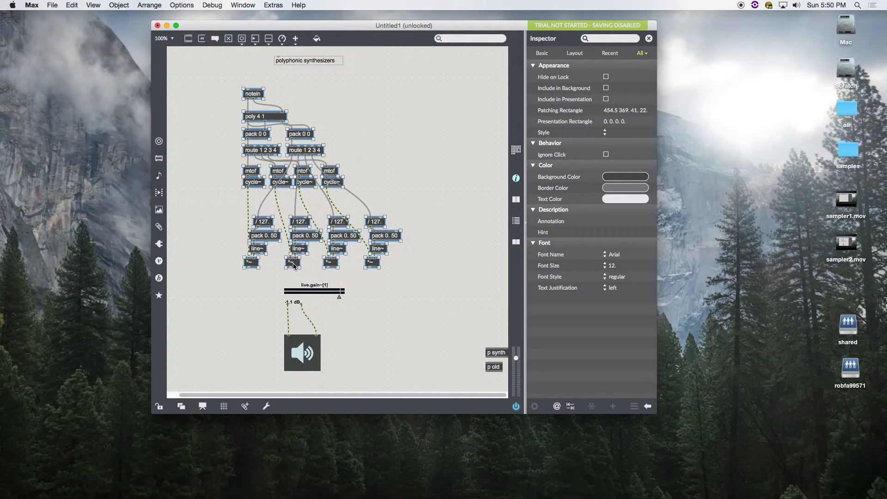
pyautogui.click(250, 271)
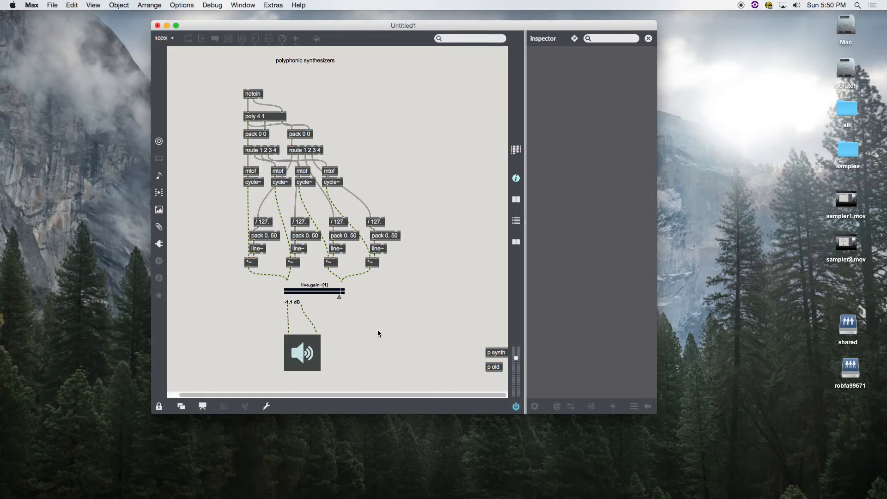
pyautogui.moveTo(339, 162)
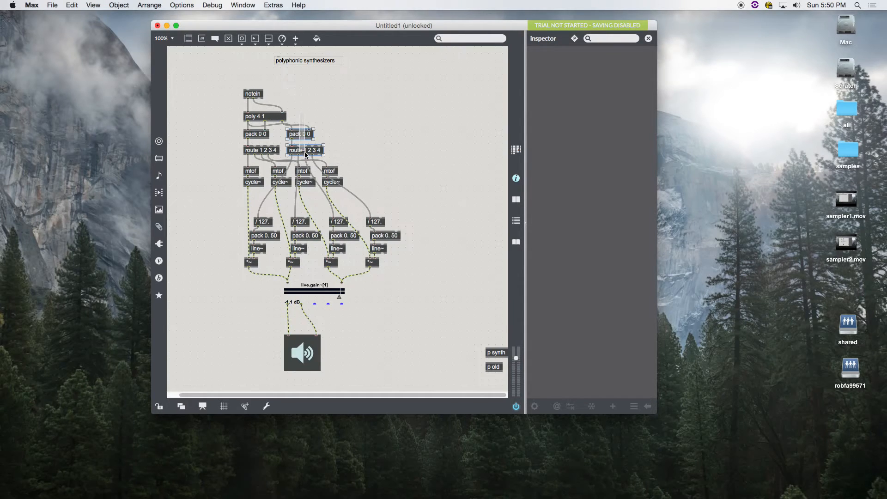
pyautogui.moveTo(300, 141); pyautogui.dragTo(411, 196)
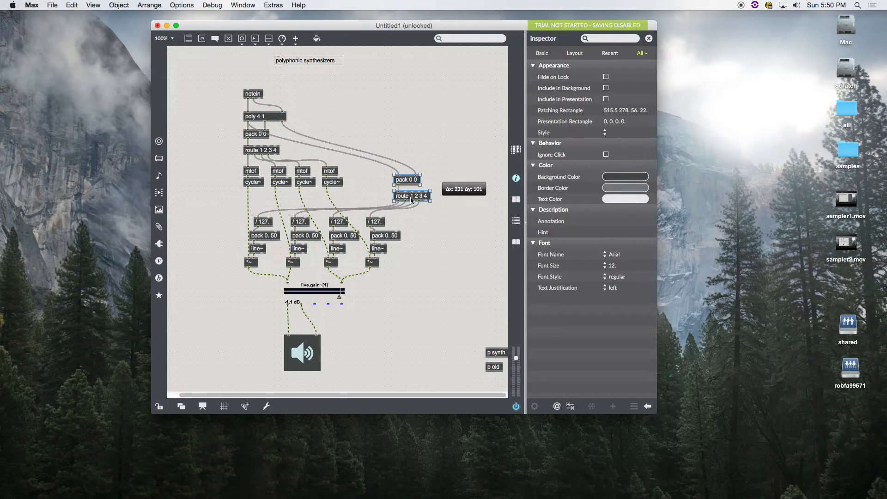
pyautogui.moveTo(412, 196); pyautogui.dragTo(368, 183)
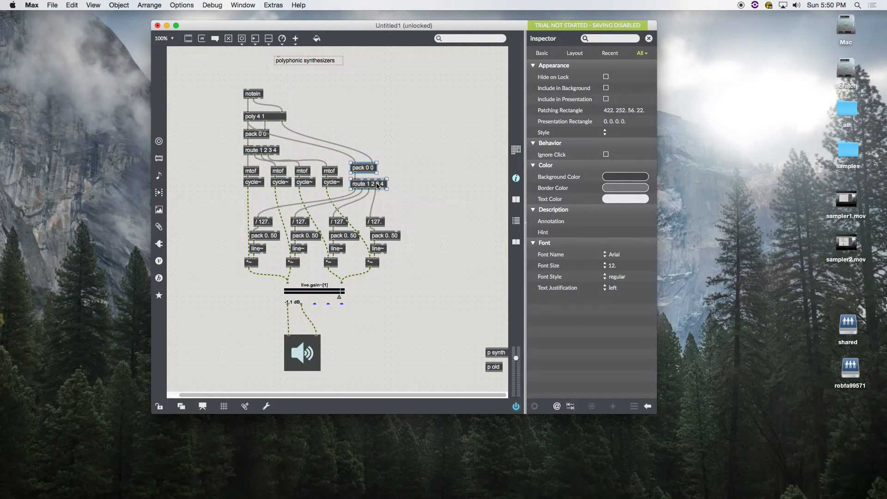
pyautogui.click(415, 186)
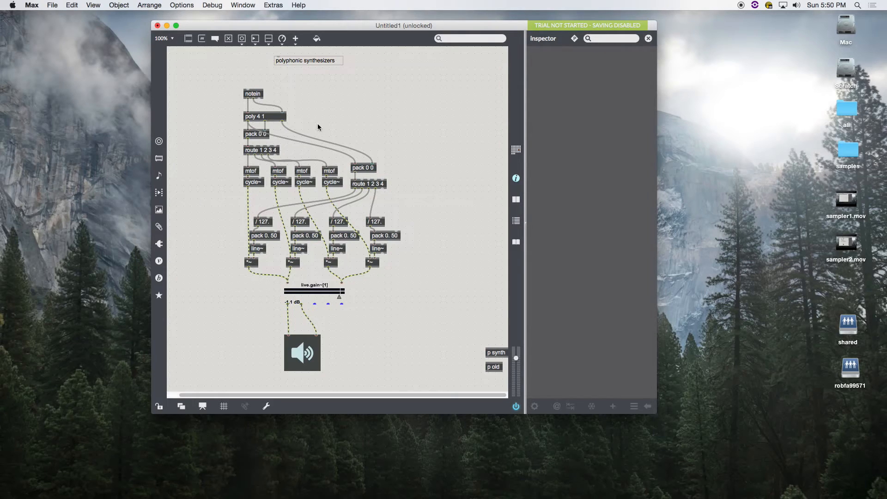
pyautogui.moveTo(230, 165)
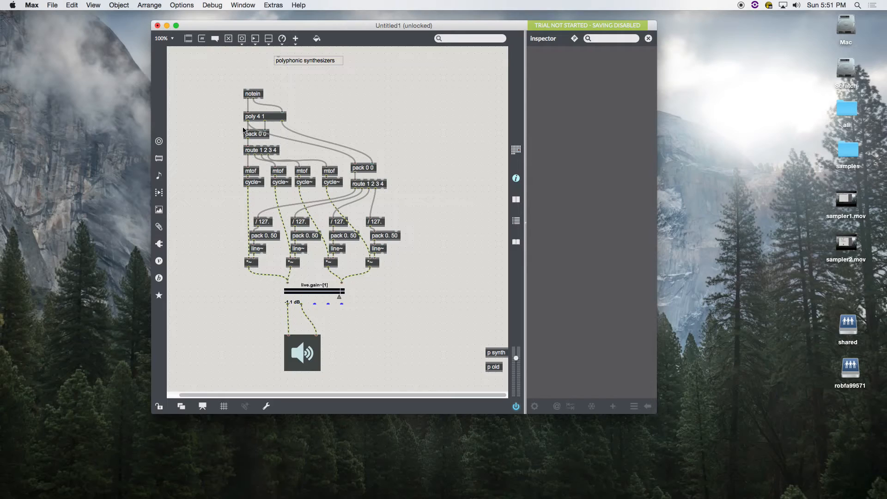
pyautogui.moveTo(282, 124)
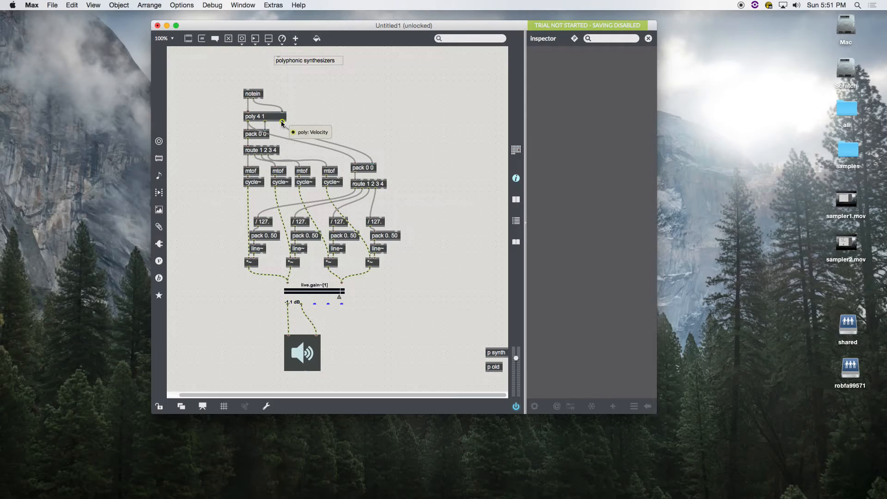
pyautogui.moveTo(274, 130)
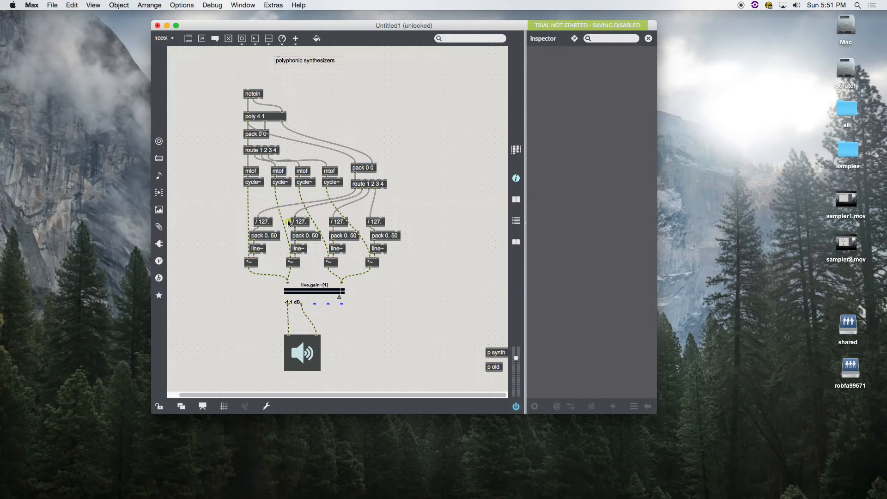
pyautogui.moveTo(303, 229)
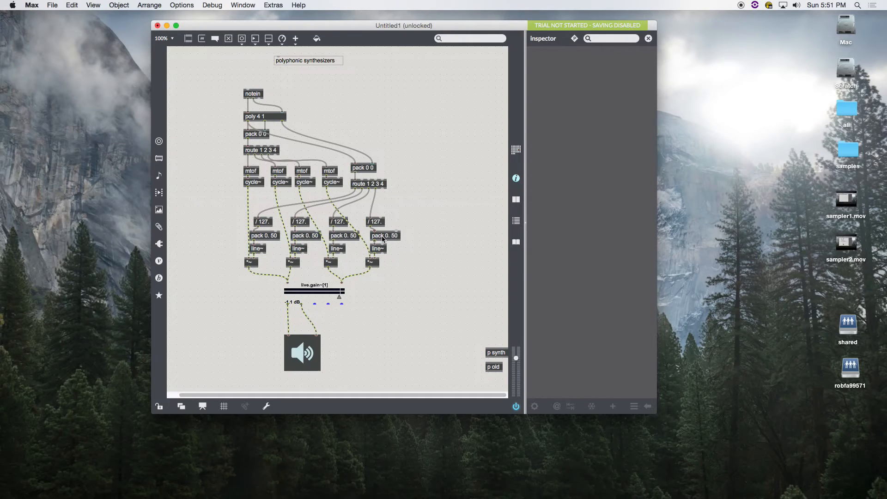
pyautogui.moveTo(383, 299)
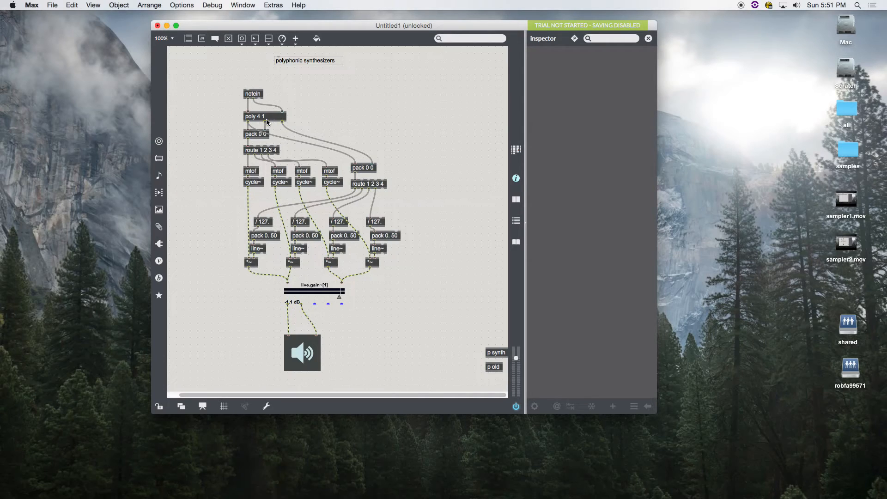
pyautogui.moveTo(348, 161)
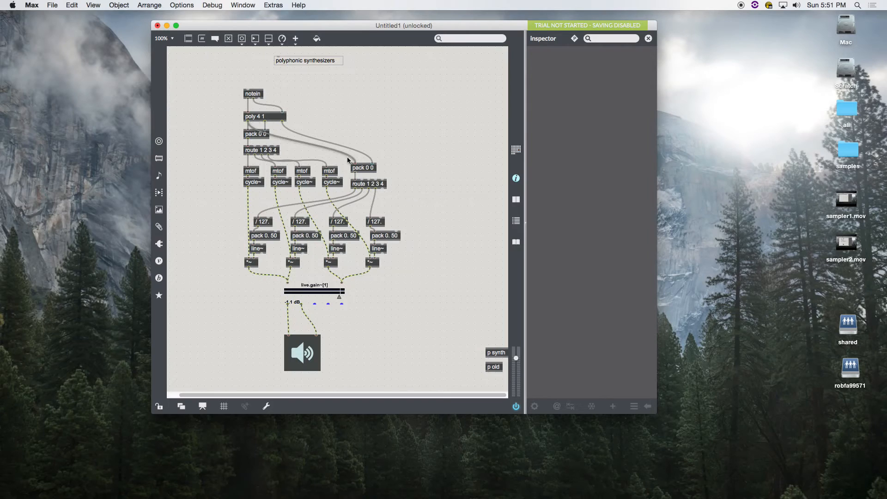
pyautogui.moveTo(262, 157)
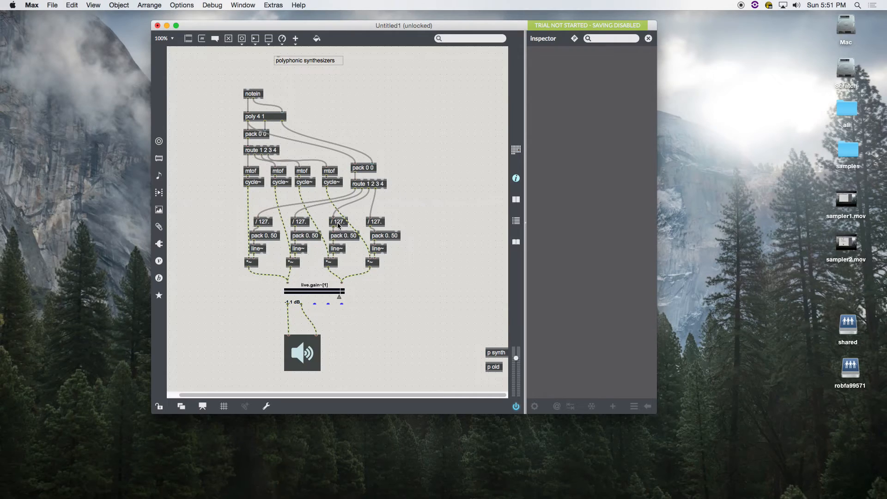
pyautogui.moveTo(465, 186)
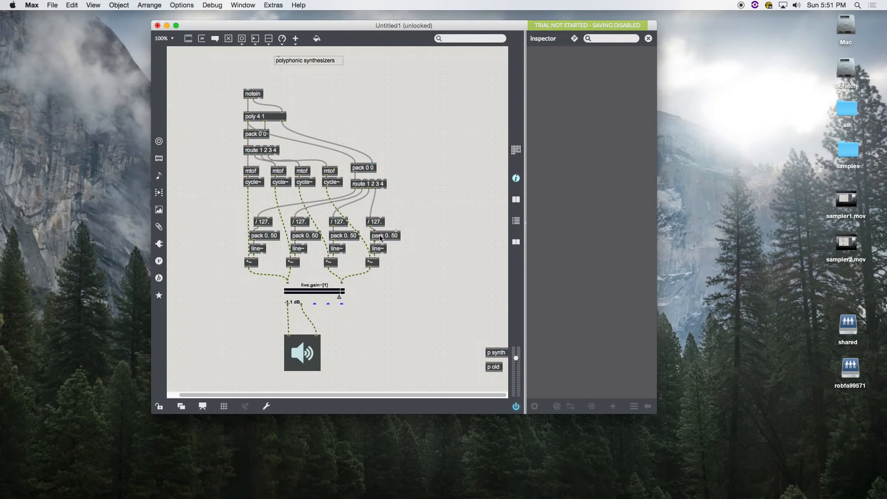
pyautogui.moveTo(376, 264)
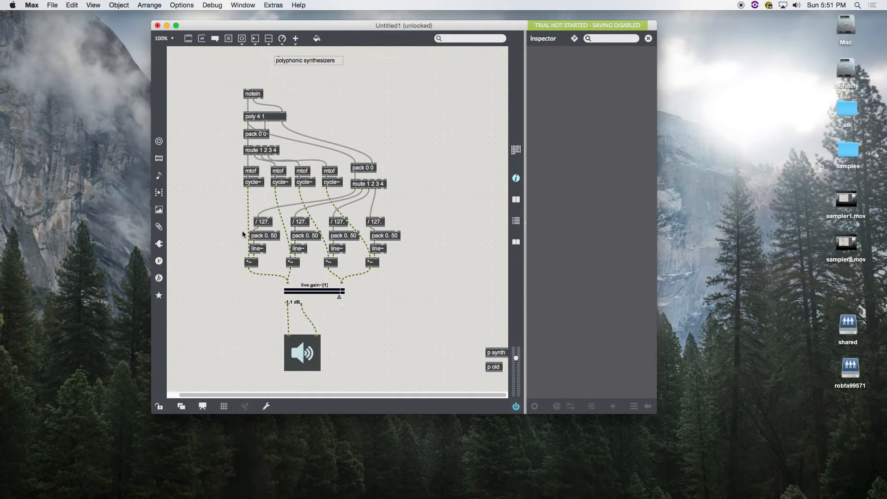
pyautogui.moveTo(433, 267)
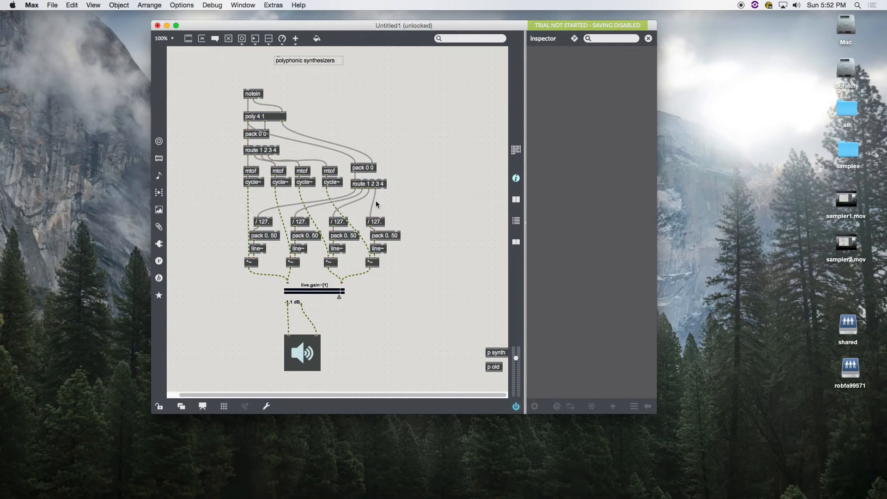
pyautogui.moveTo(416, 214)
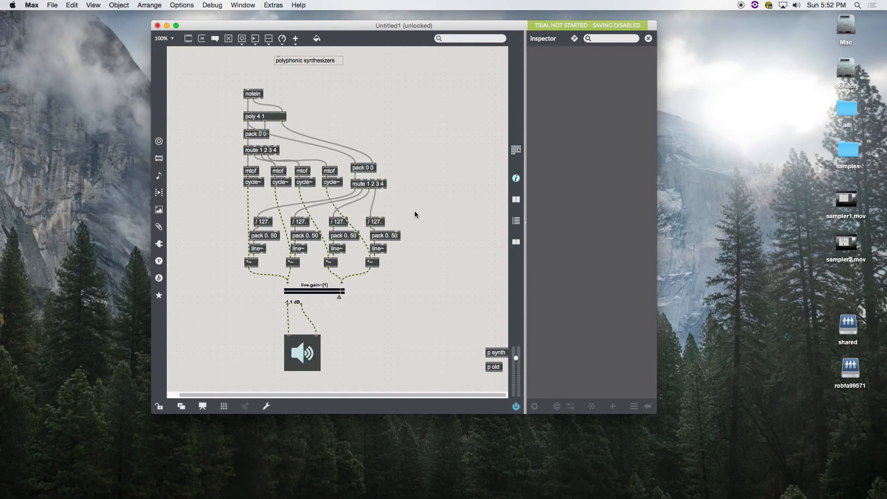
pyautogui.moveTo(417, 224)
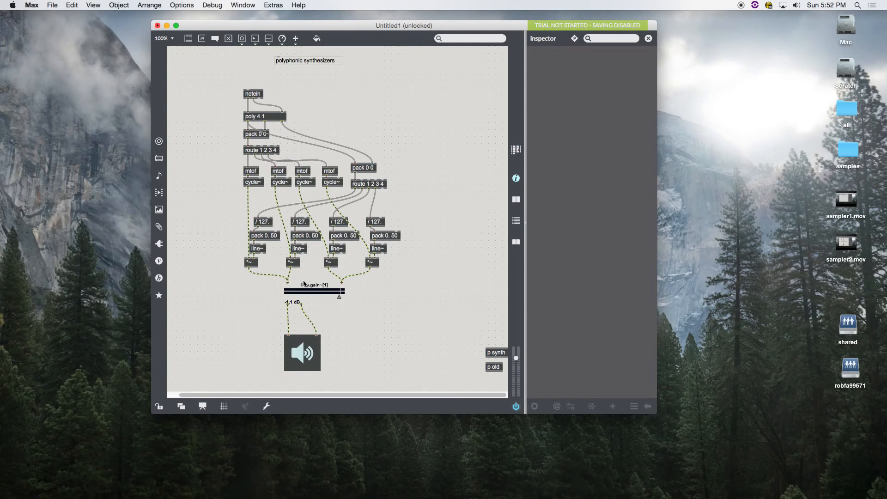
pyautogui.moveTo(231, 271)
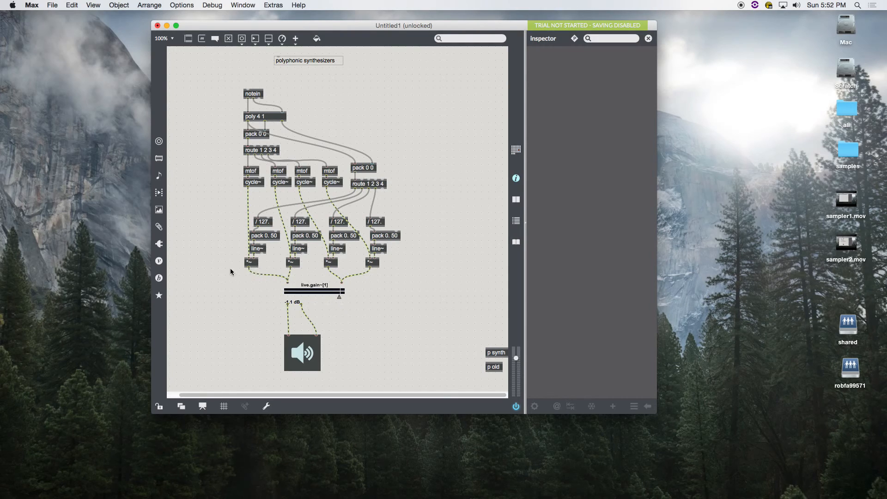
pyautogui.moveTo(377, 222)
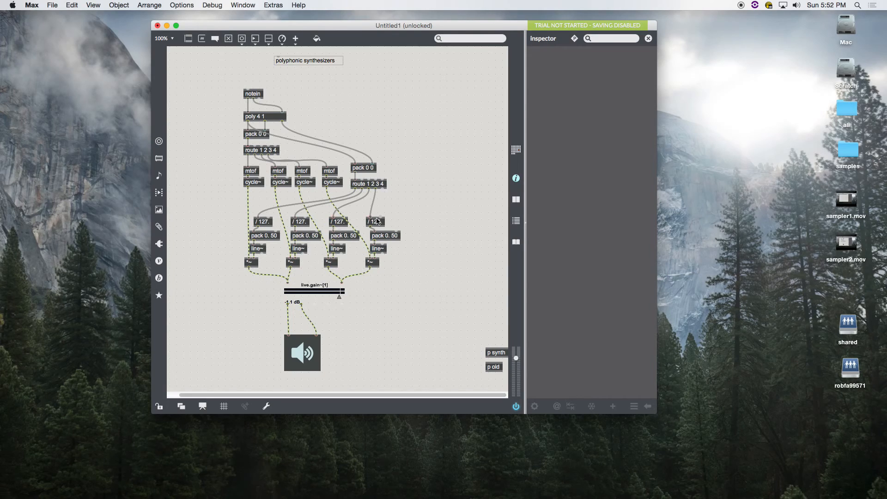
pyautogui.moveTo(262, 227)
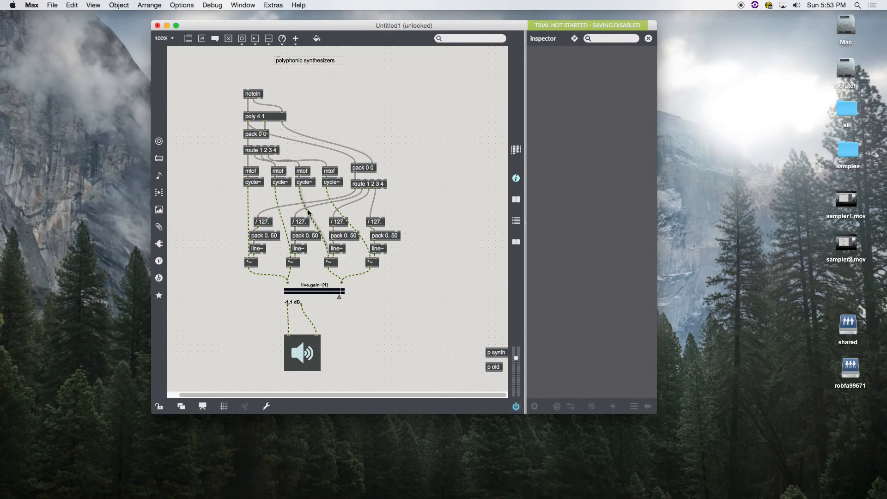
pyautogui.moveTo(278, 212)
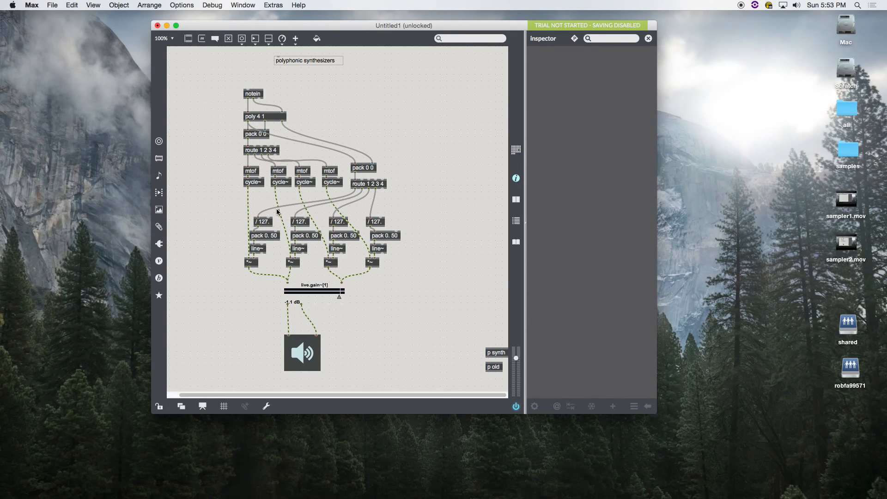
pyautogui.moveTo(221, 134)
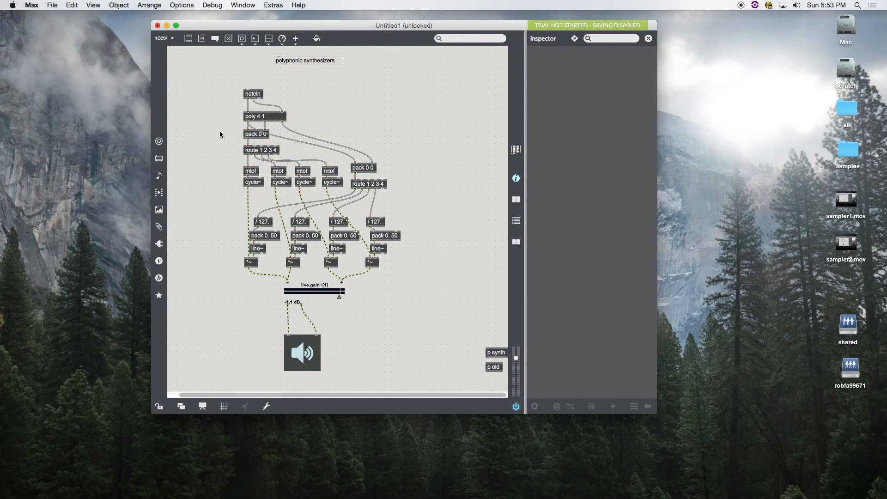
# - Drag the 'polyphonic synthesizers' comment down beside notein and deselect it
pyautogui.moveTo(308, 60); pyautogui.dragTo(316, 84)
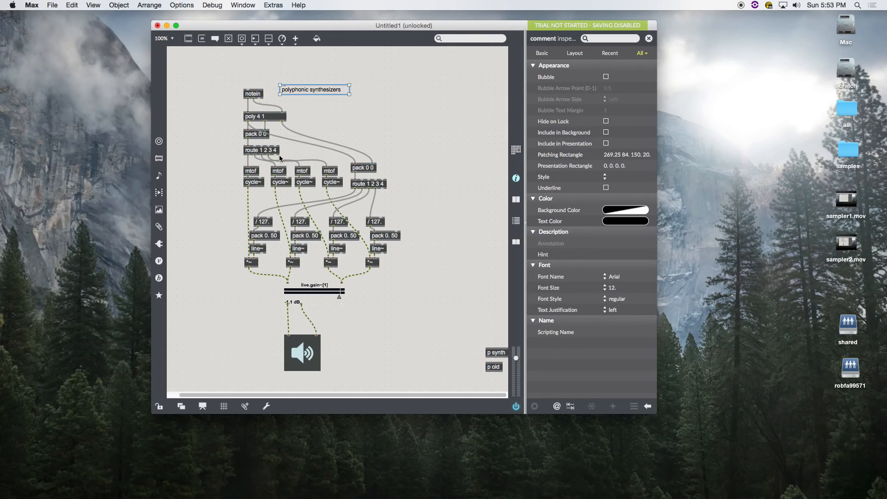
pyautogui.click(231, 181)
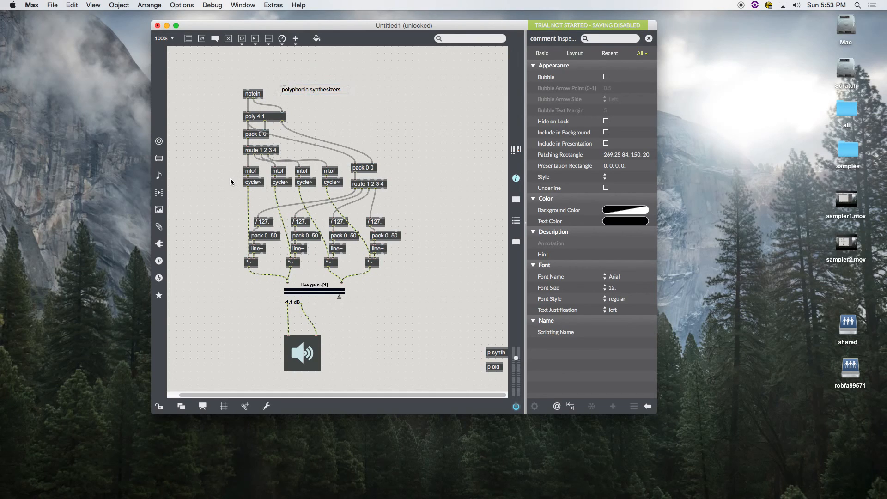
pyautogui.click(253, 182)
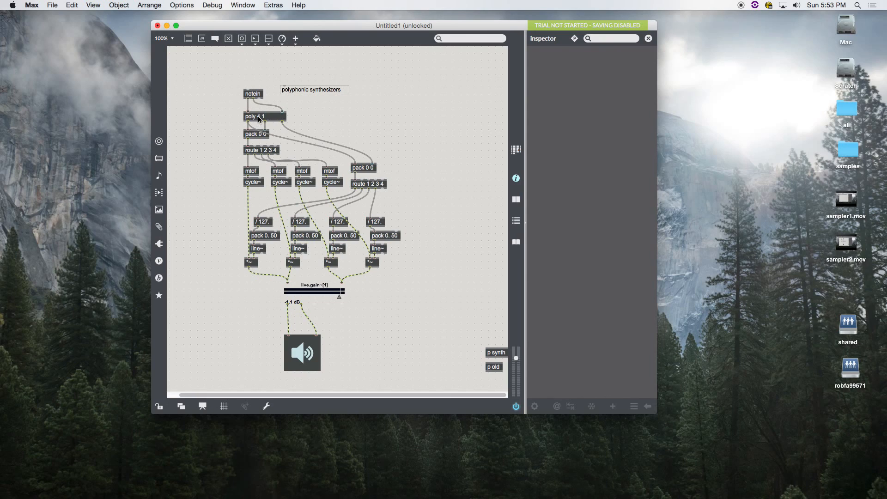
pyautogui.moveTo(429, 142)
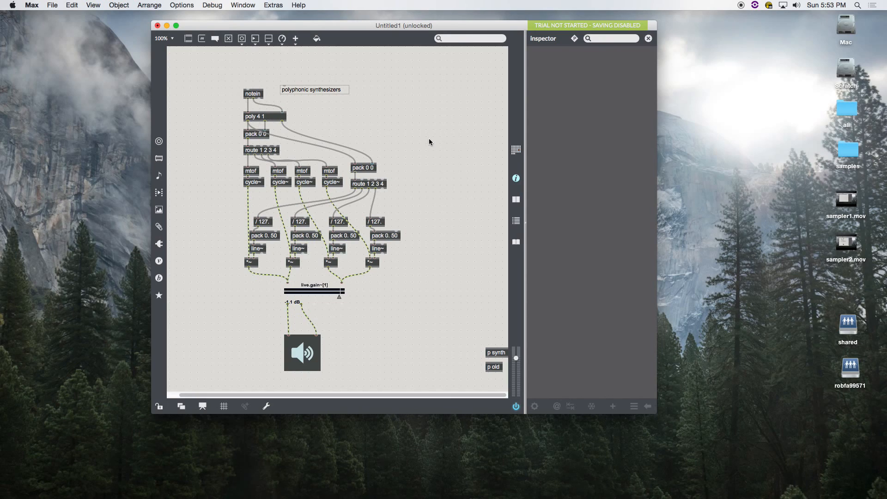